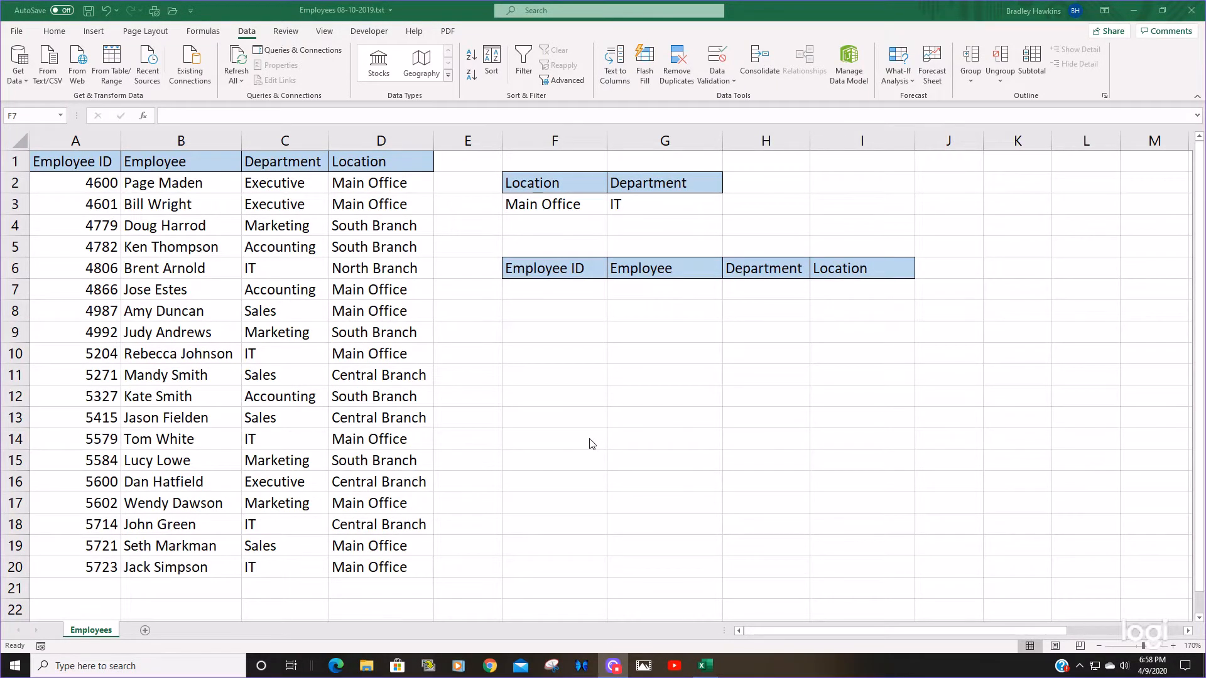
{"action": "mouse_move", "coordinate": [187, 218]}
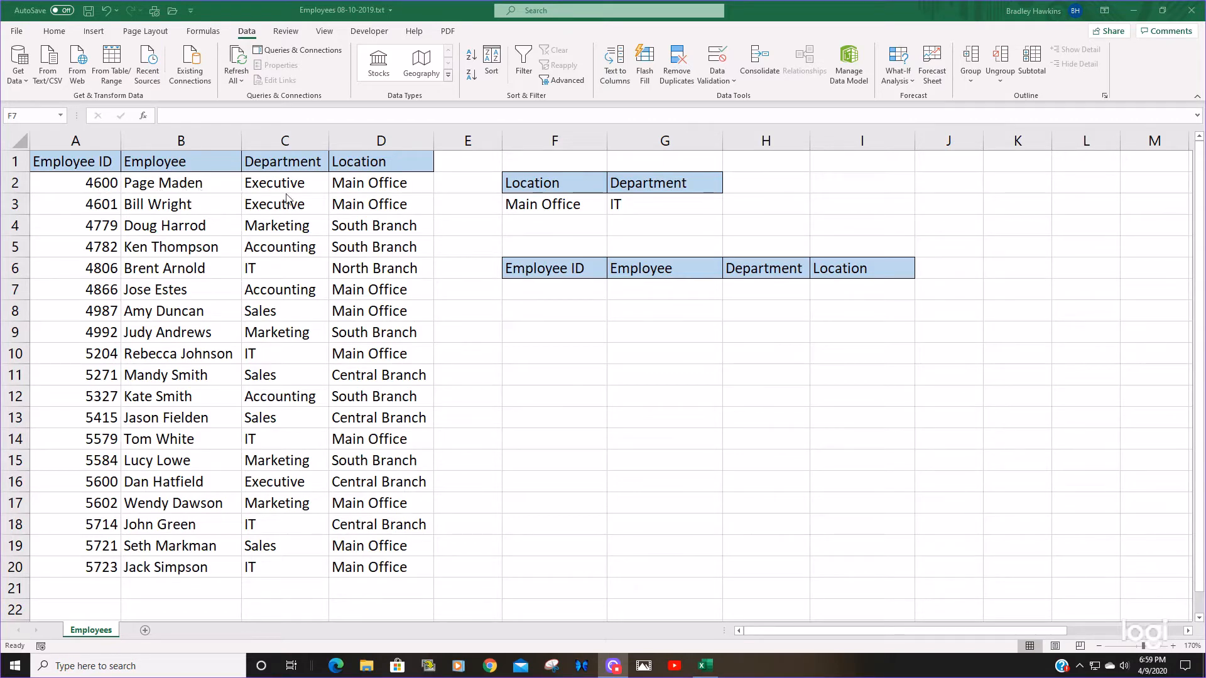
{"action": "mouse_move", "coordinate": [412, 201]}
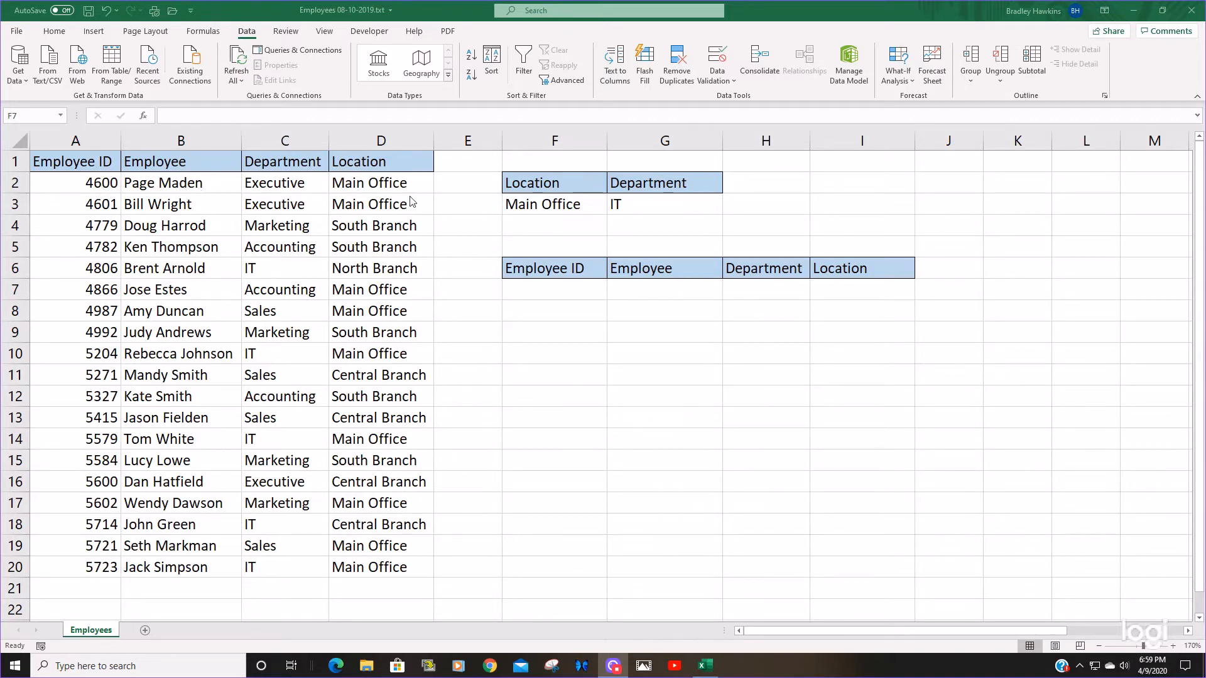
{"action": "mouse_move", "coordinate": [587, 302]}
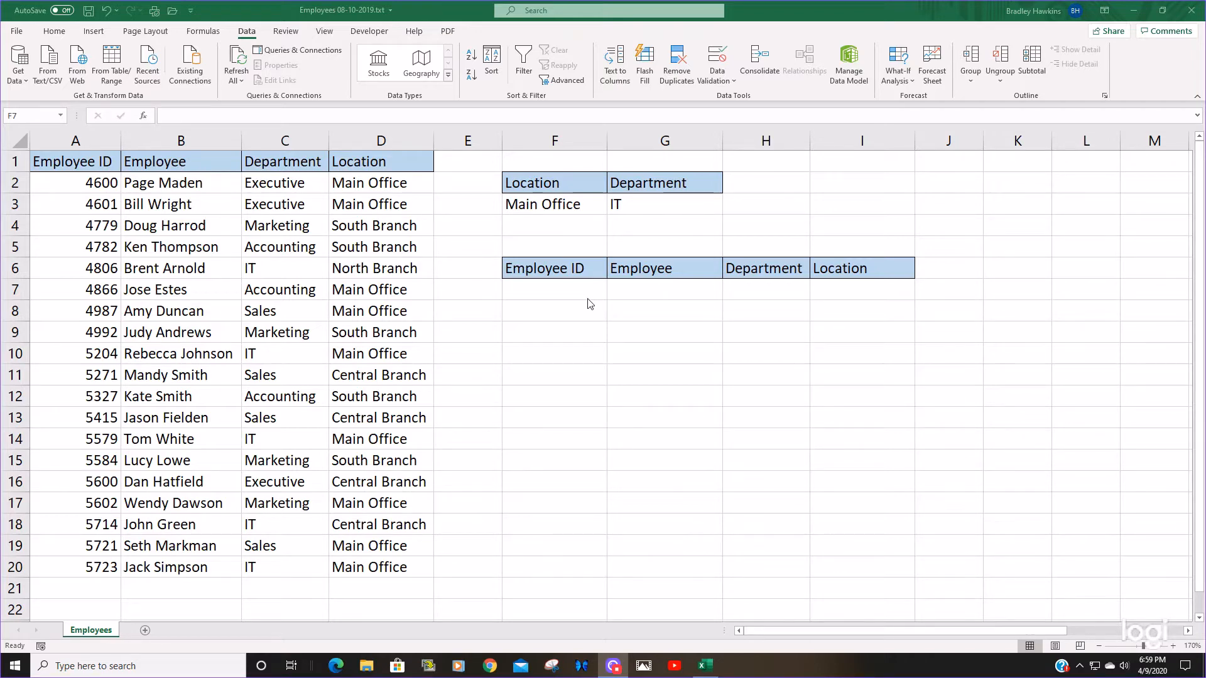
{"action": "mouse_move", "coordinate": [406, 307]}
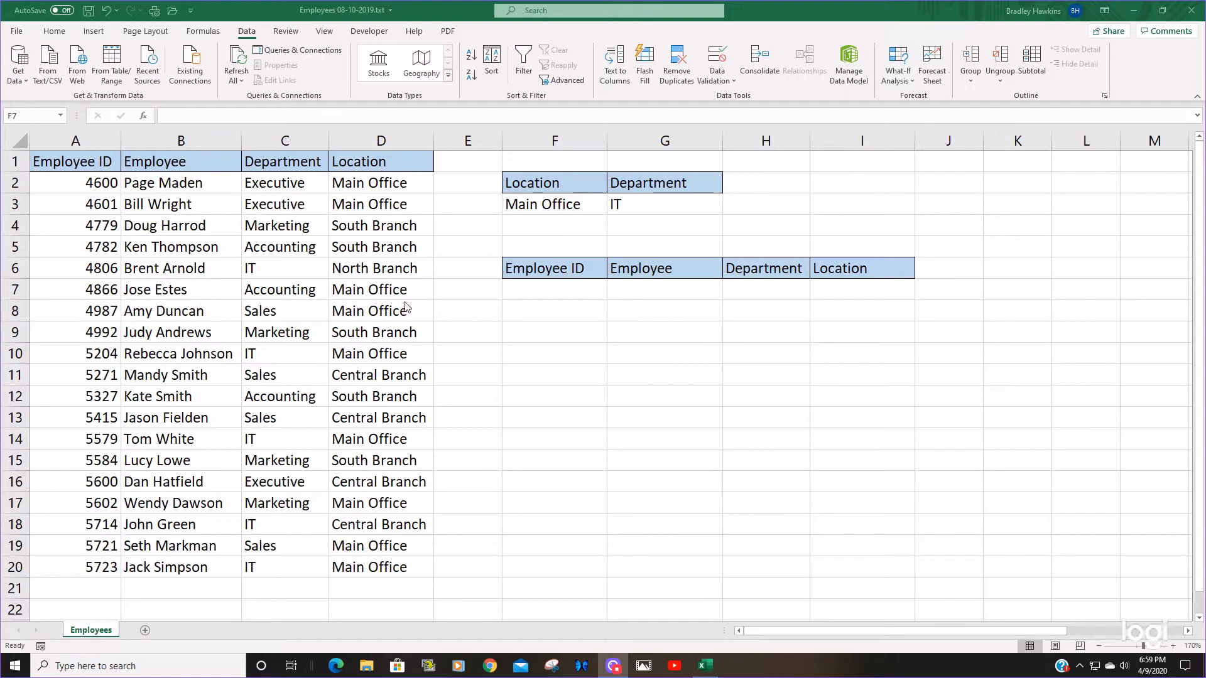
{"action": "mouse_move", "coordinate": [487, 319]}
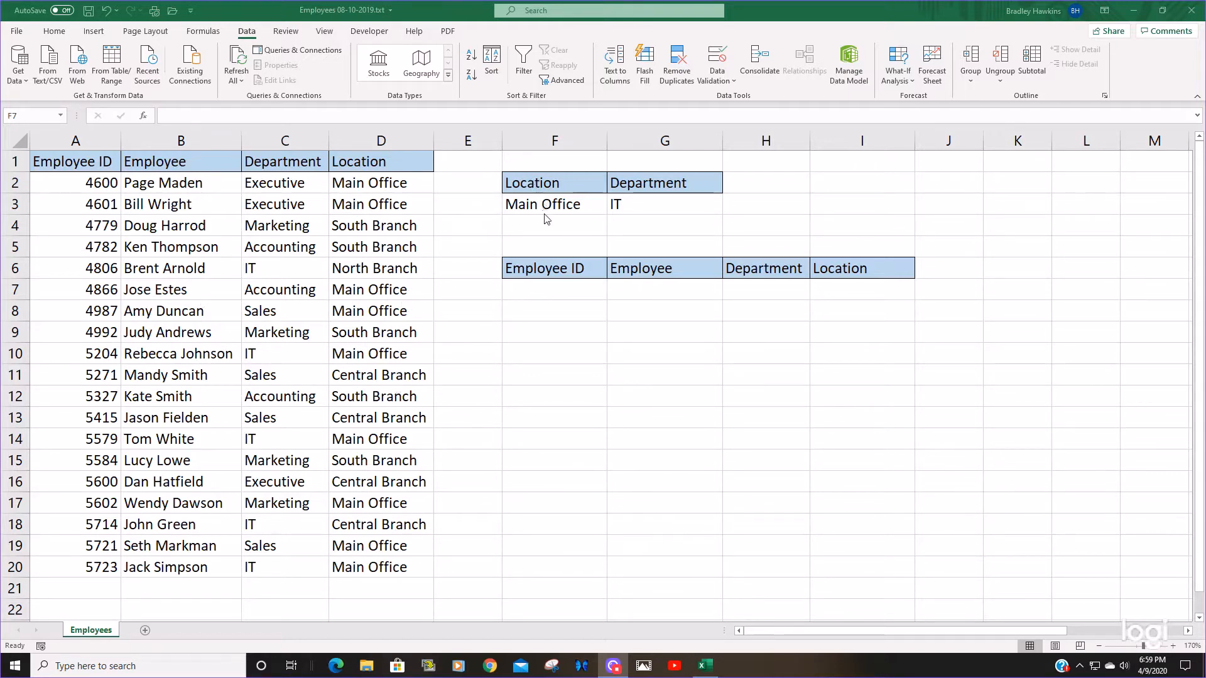
{"action": "mouse_move", "coordinate": [568, 293]}
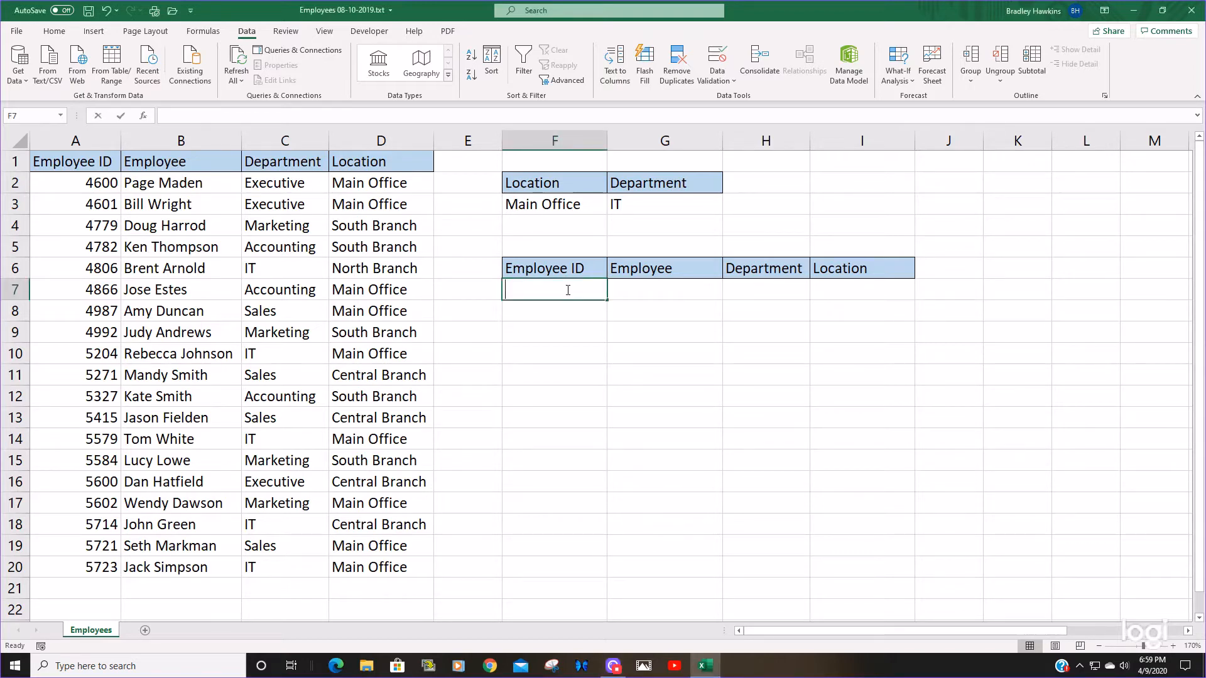
Step: Enter =FILTER(A2:D20,D2:D20=F3,"") in F7 to list the nine Main Office employees
{"action": "type", "text": "=Fi"}
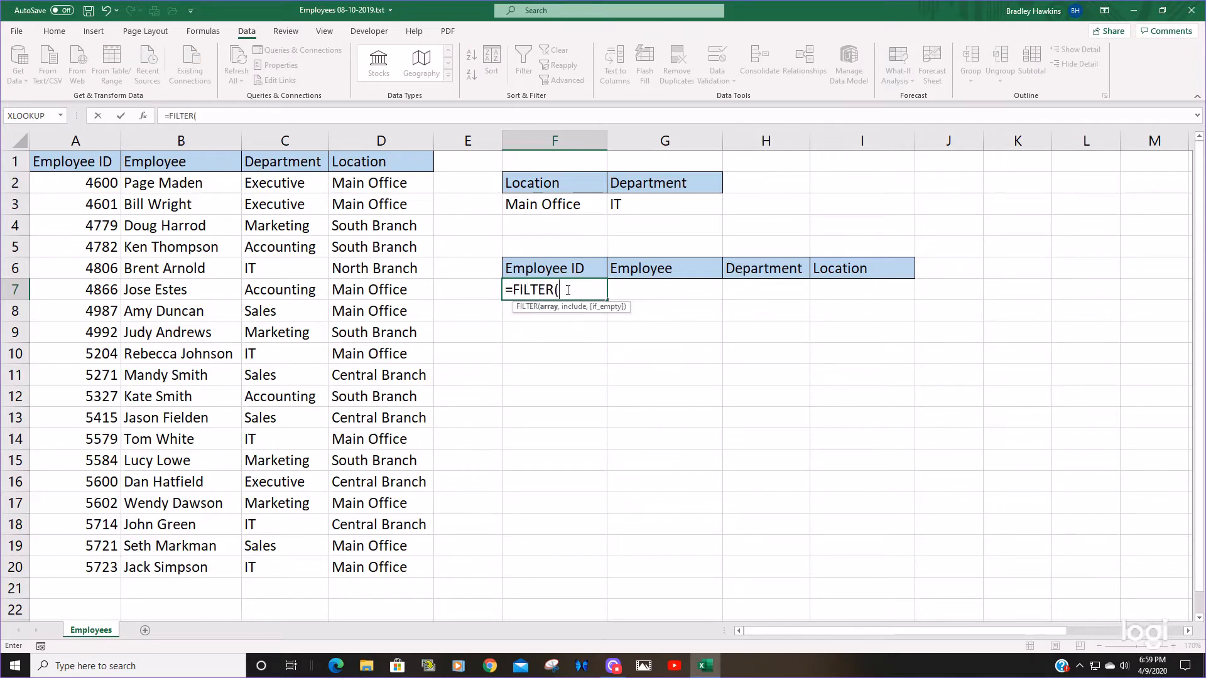
{"action": "mouse_move", "coordinate": [64, 179]}
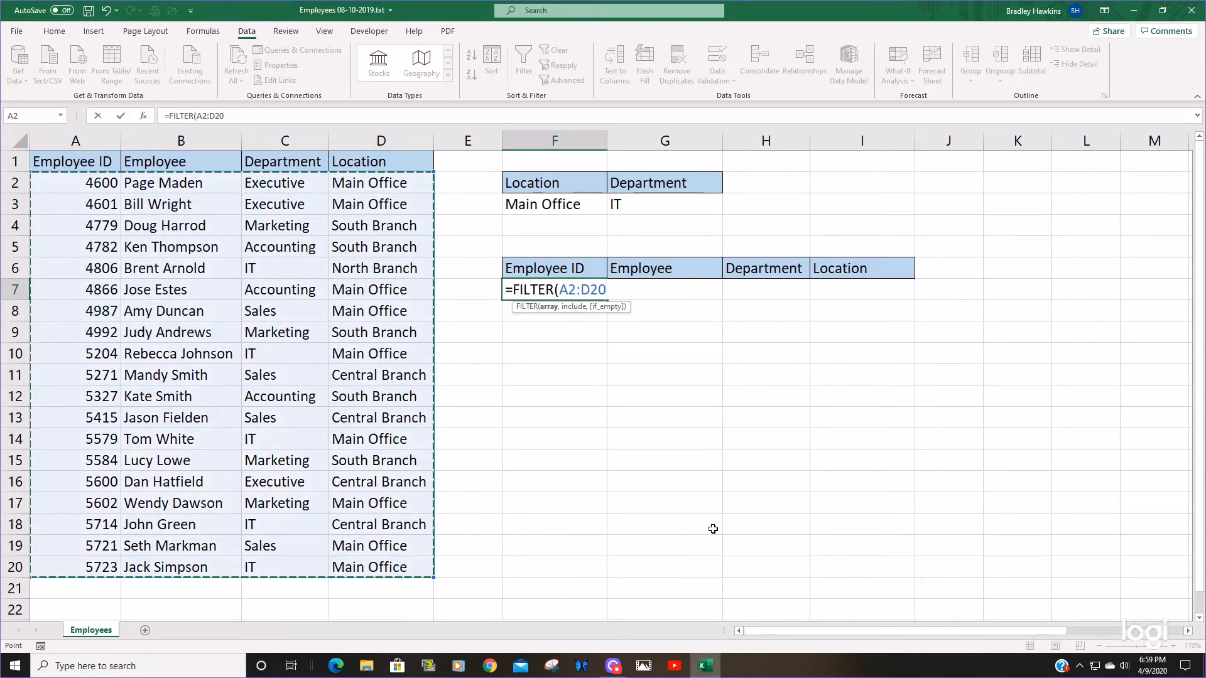
{"action": "type", "text": ","}
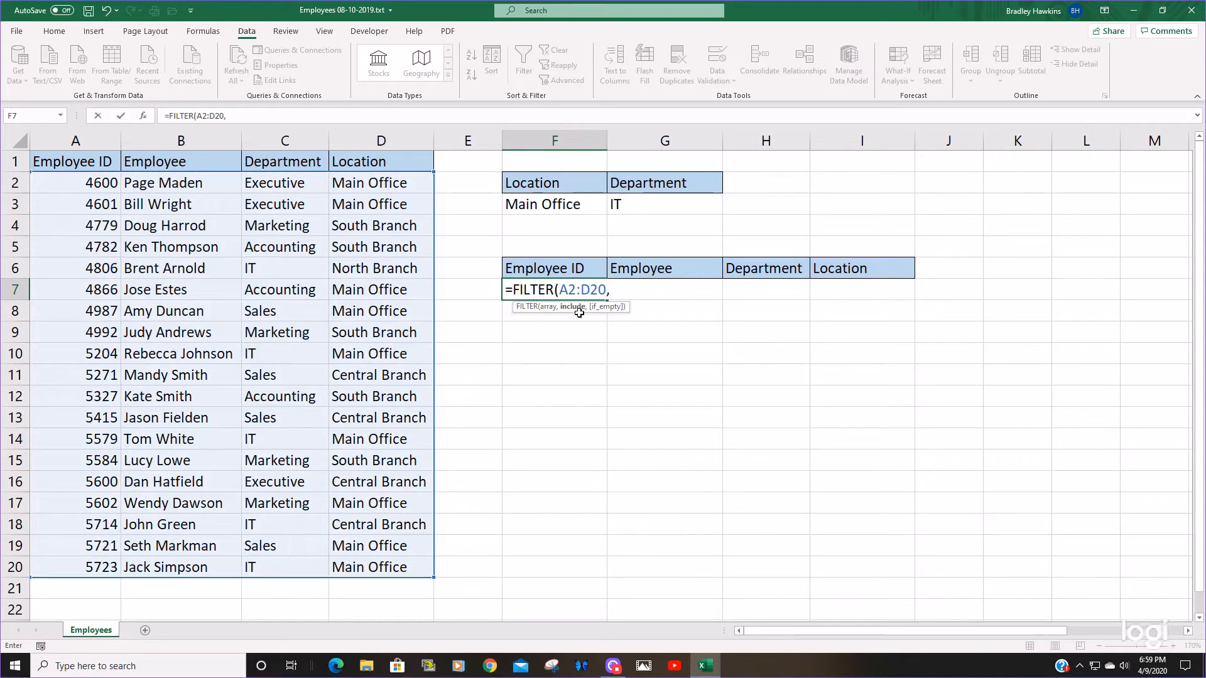
{"action": "mouse_move", "coordinate": [575, 315]}
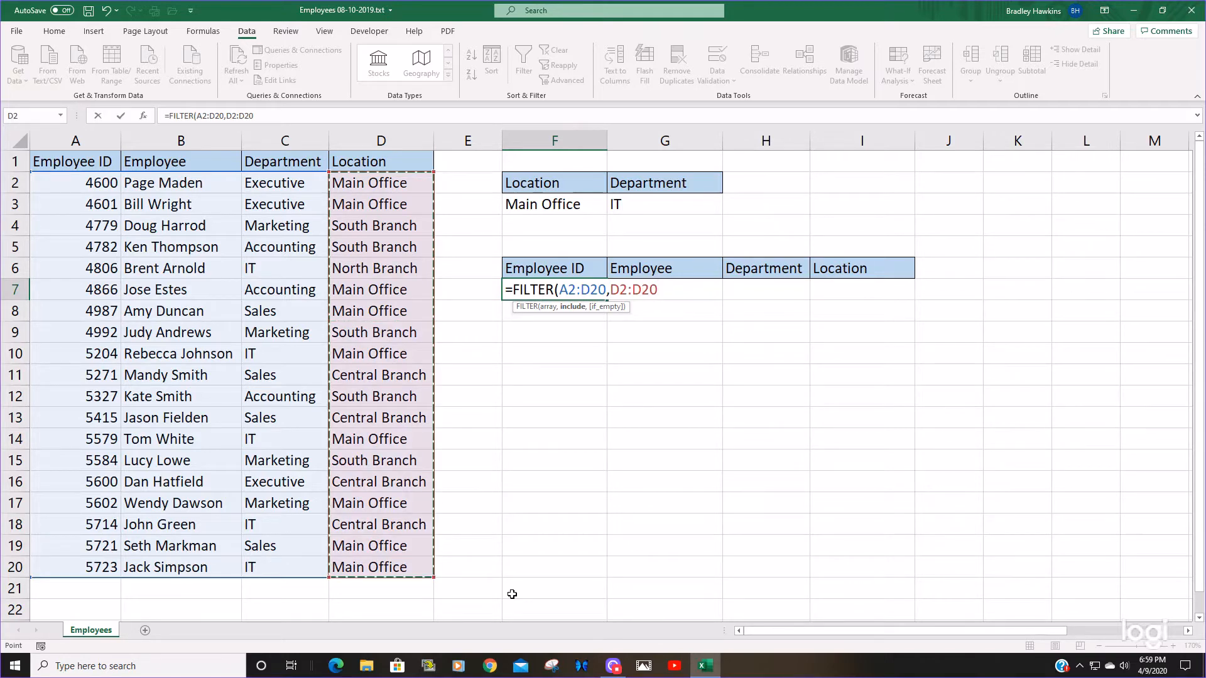
{"action": "type", "text": "="}
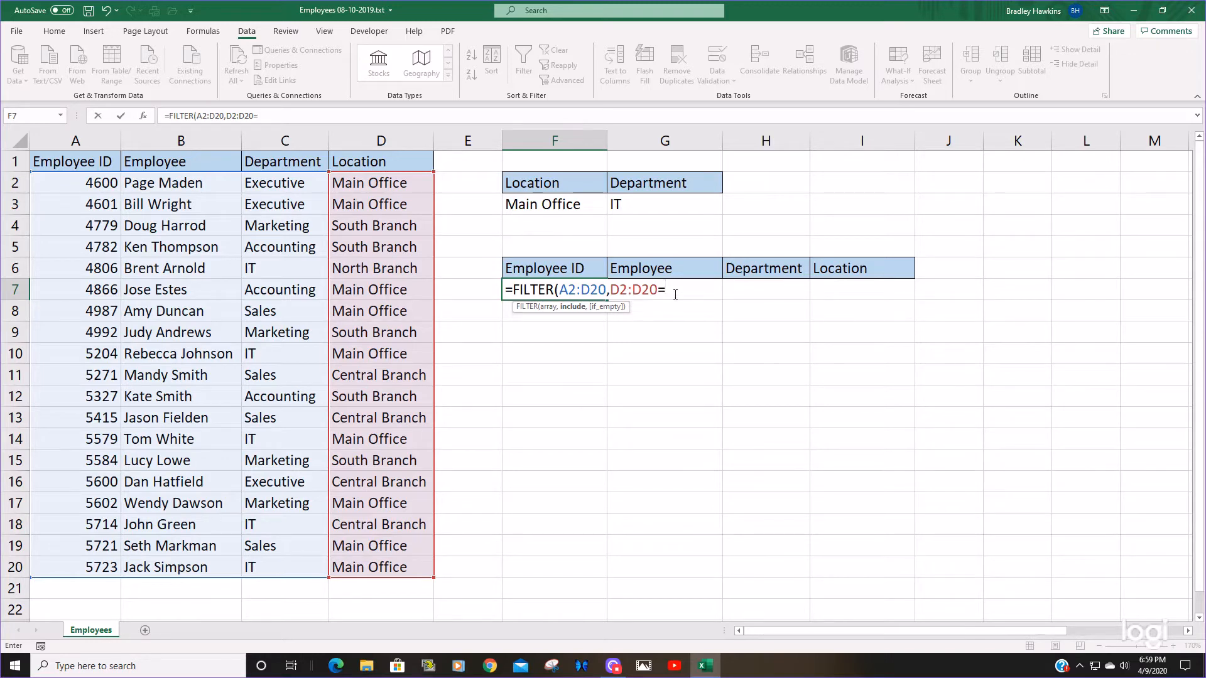
{"action": "left_click", "coordinate": [554, 203]}
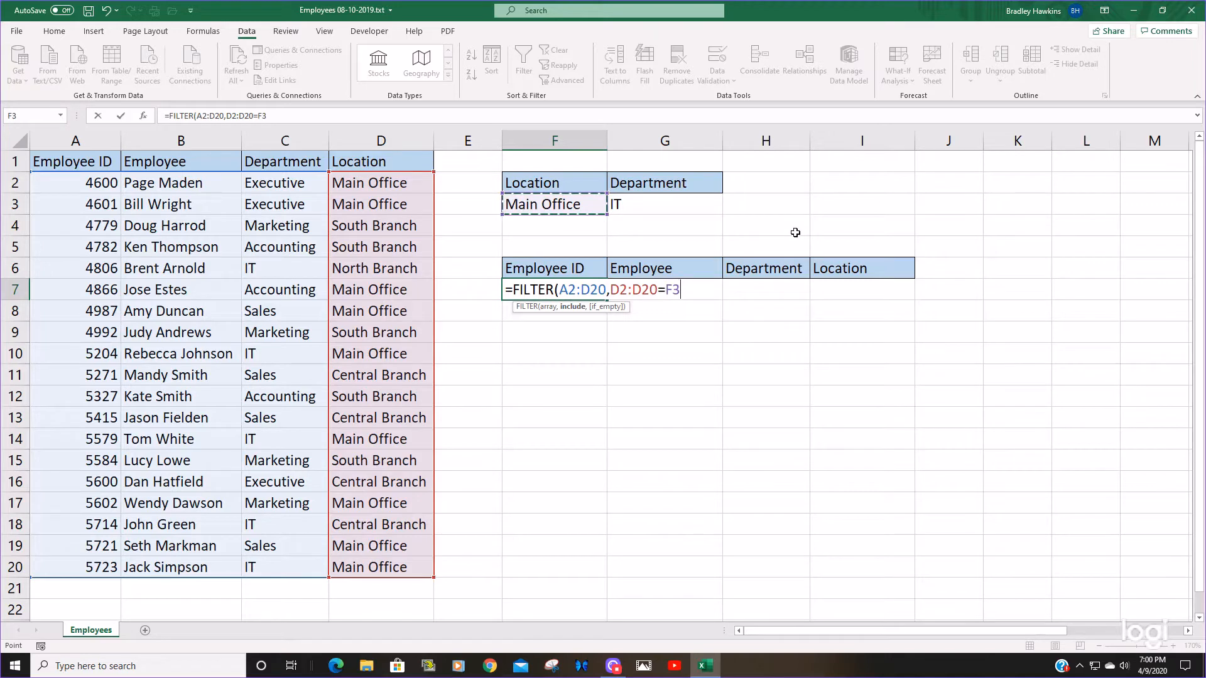
{"action": "type", "text": ","}
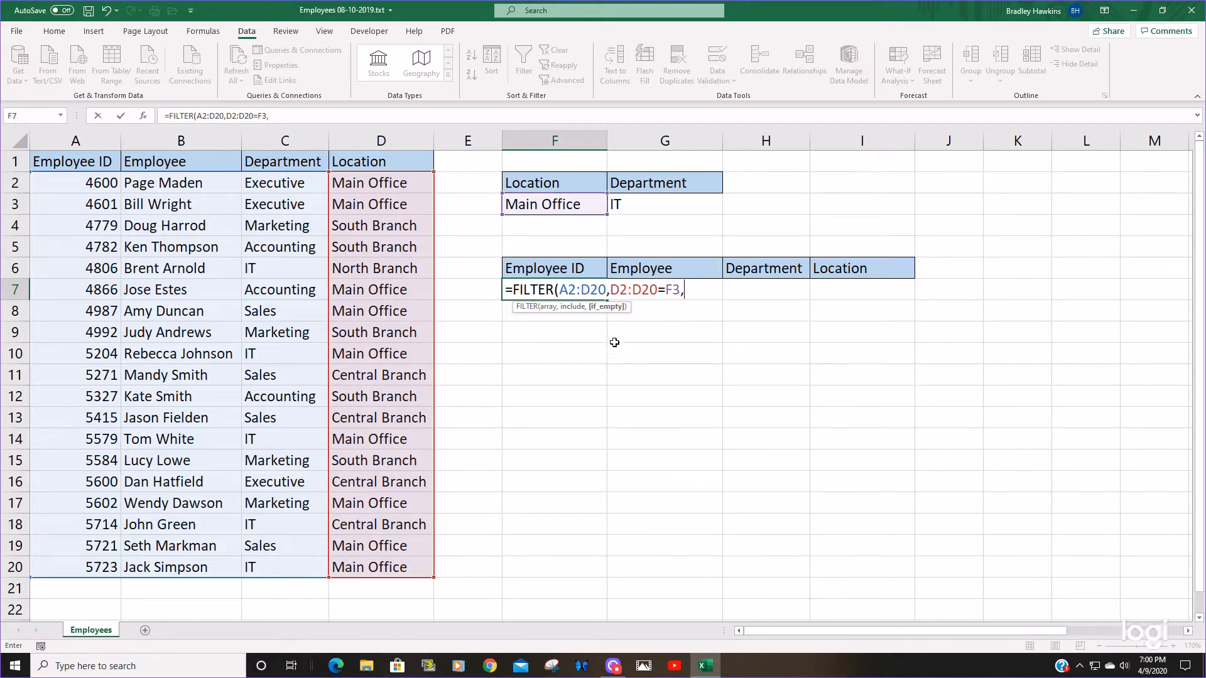
{"action": "mouse_move", "coordinate": [713, 314]}
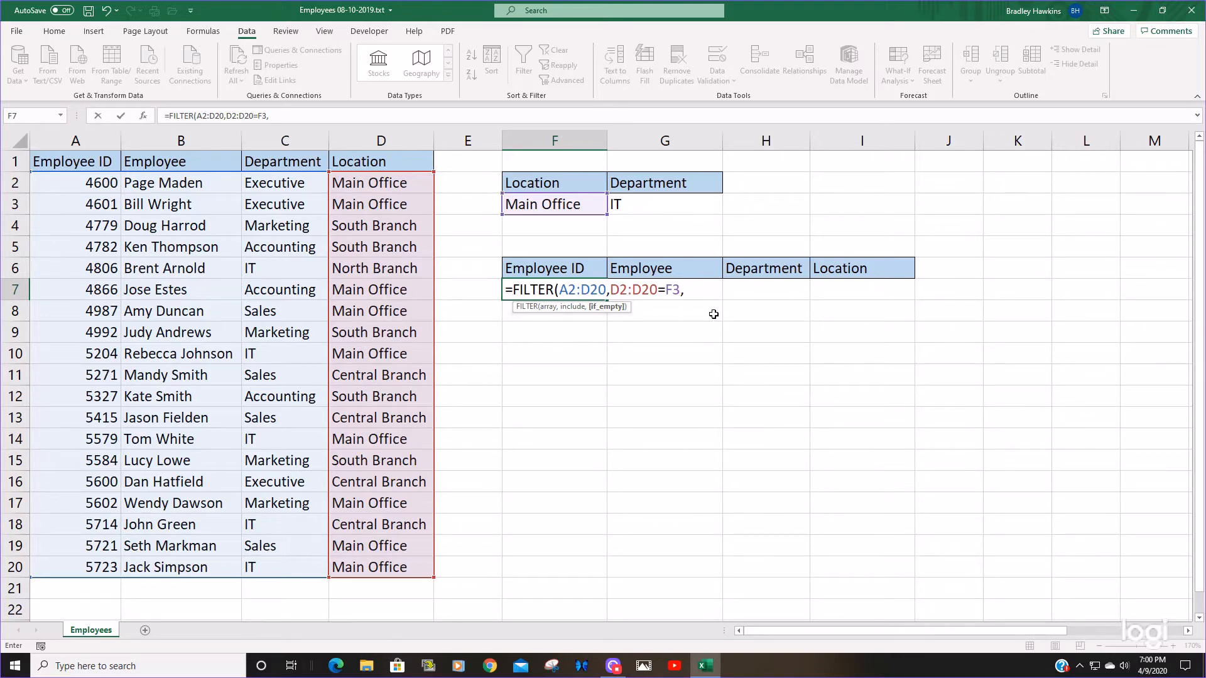
{"action": "type", "text": "\"\""}
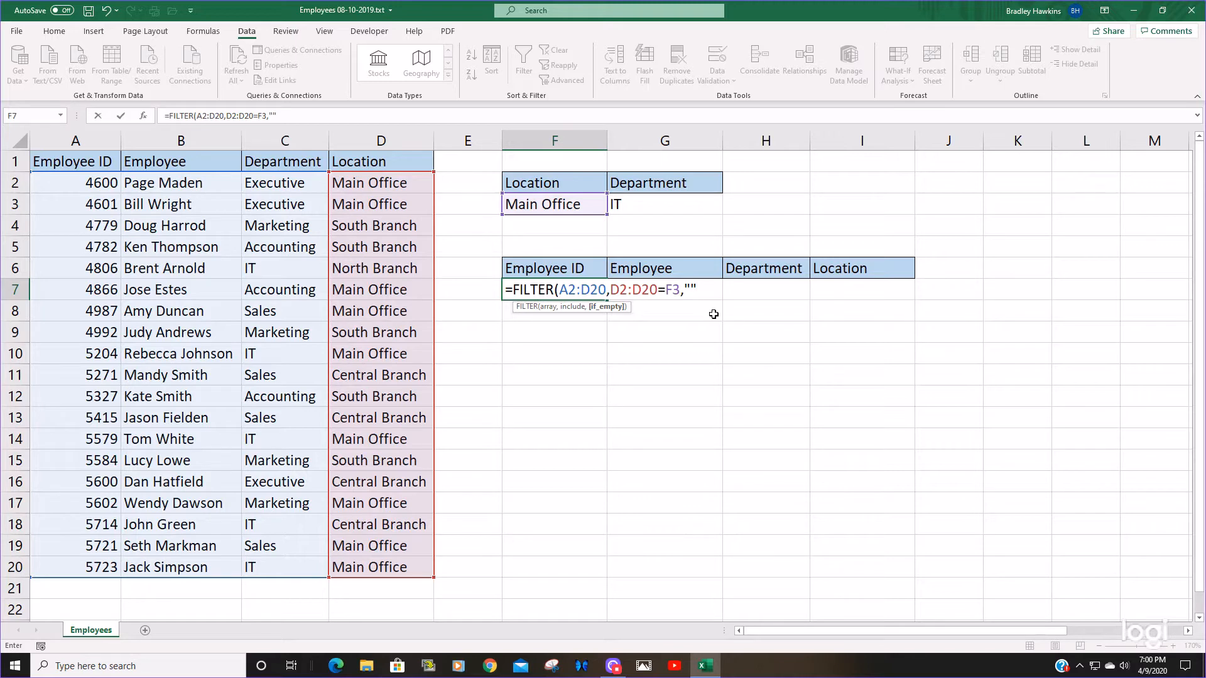
{"action": "type", "text": ")"}
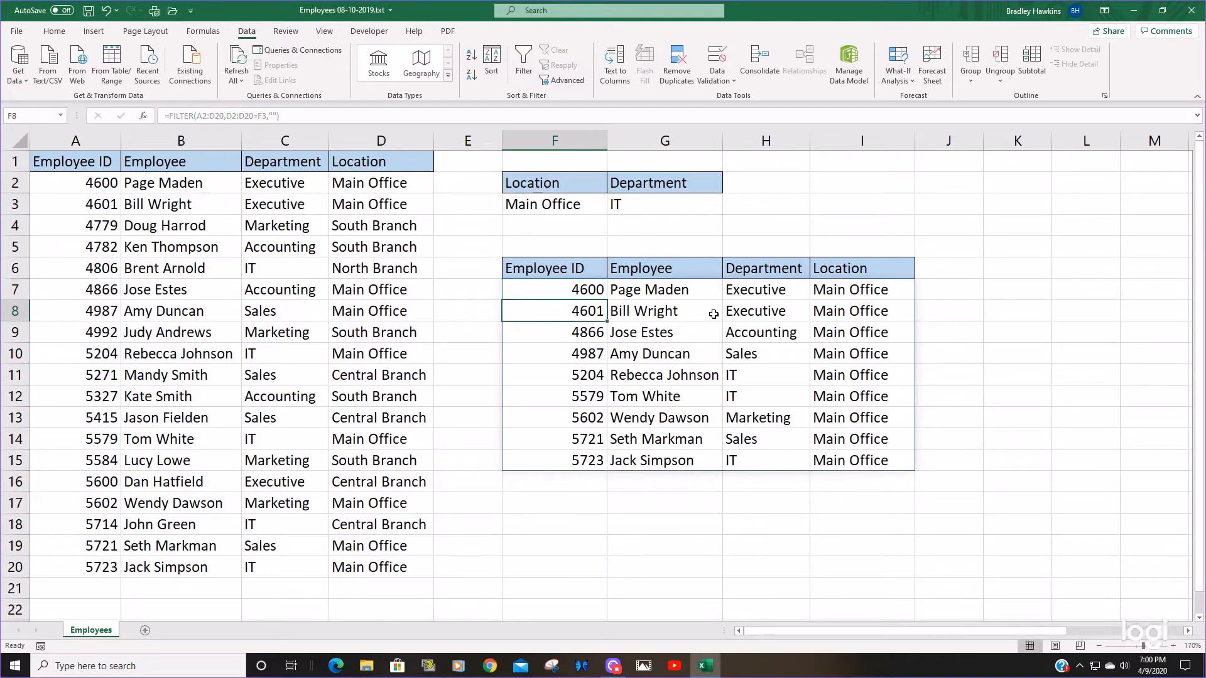
{"action": "mouse_move", "coordinate": [247, 166]}
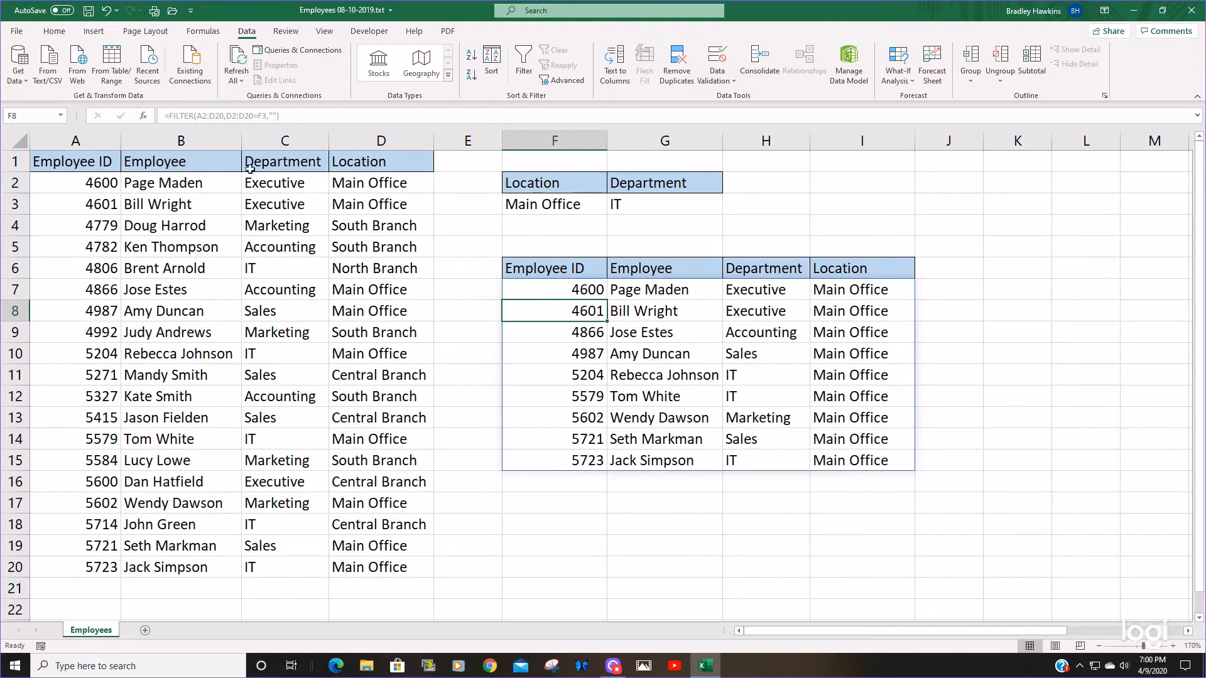
{"action": "mouse_move", "coordinate": [862, 290]}
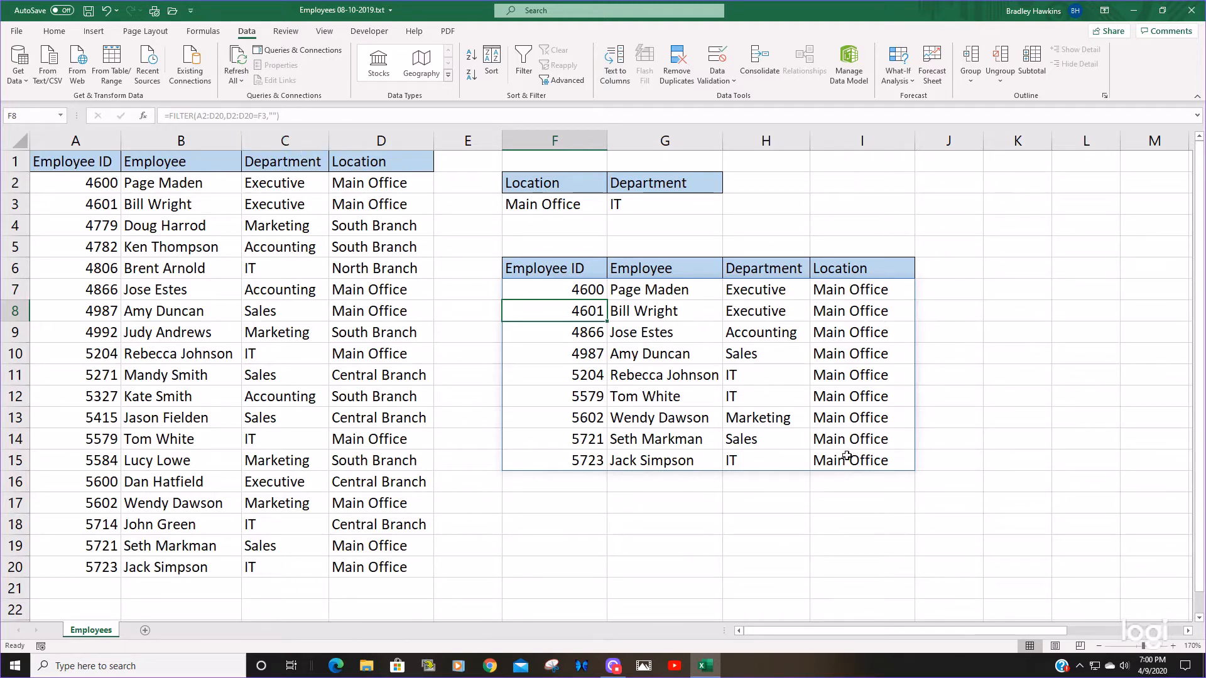
{"action": "left_click", "coordinate": [554, 289]}
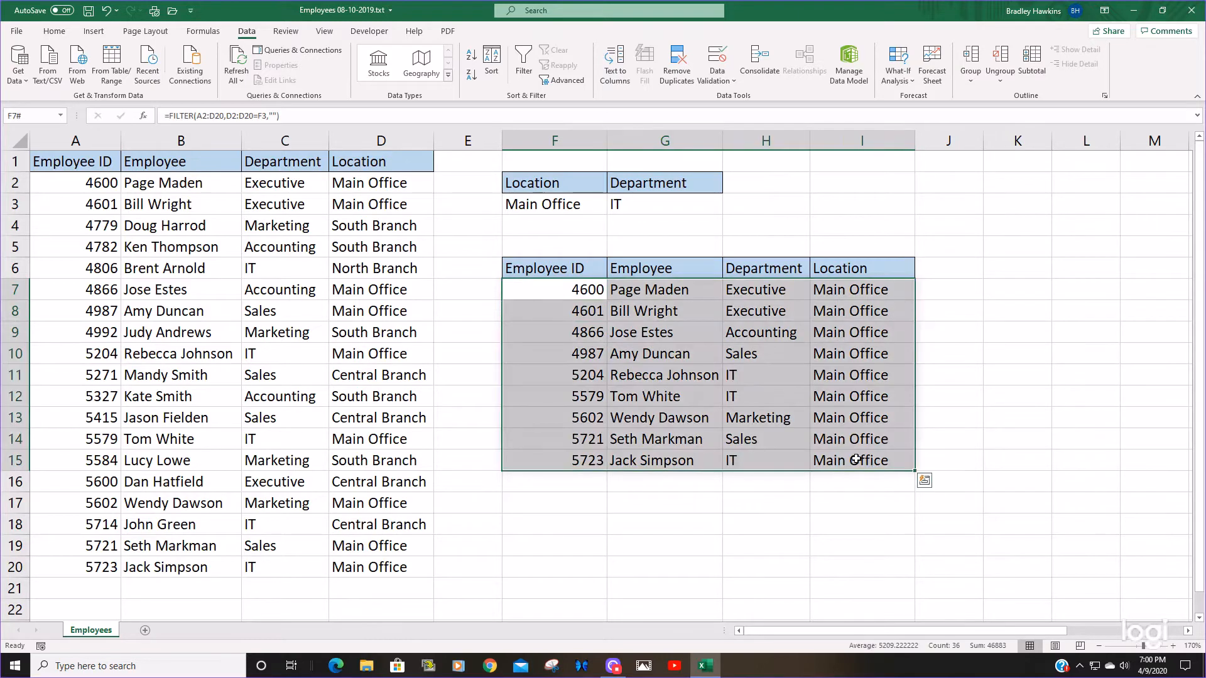
Step: Clear F7 and rebuild =FILTER(A2:D20,(D2:D20=F3) as the first Main Office condition
{"action": "key", "text": "Delete"}
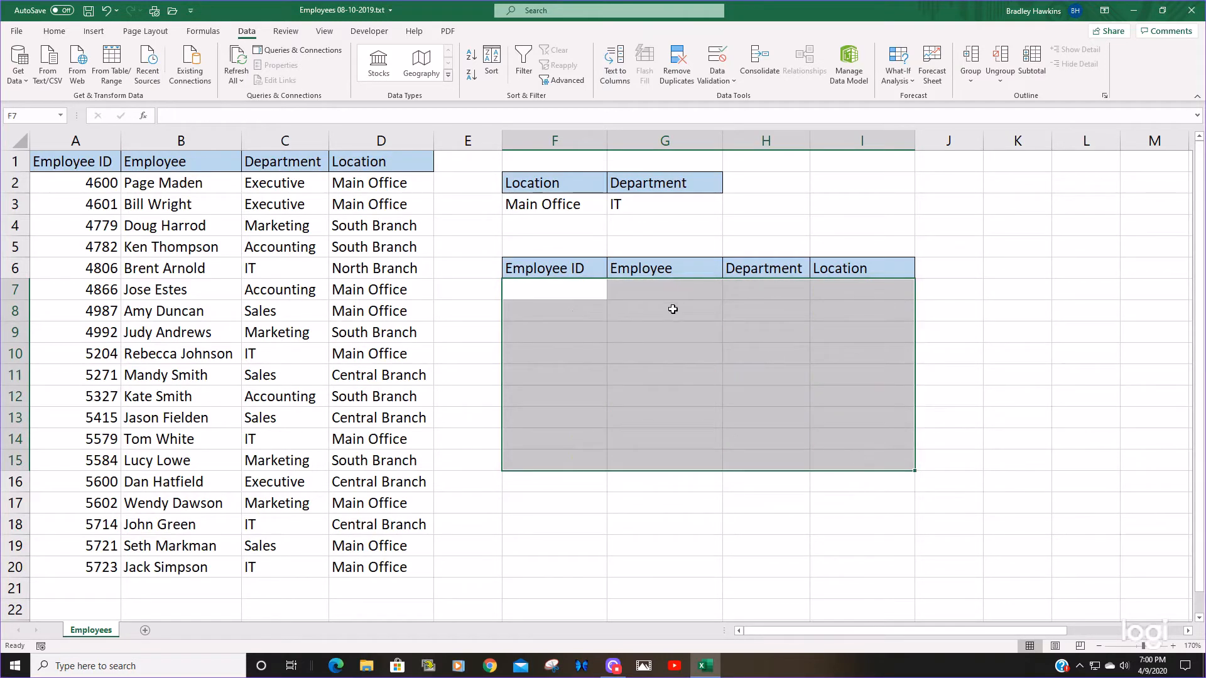
{"action": "left_click", "coordinate": [554, 289]}
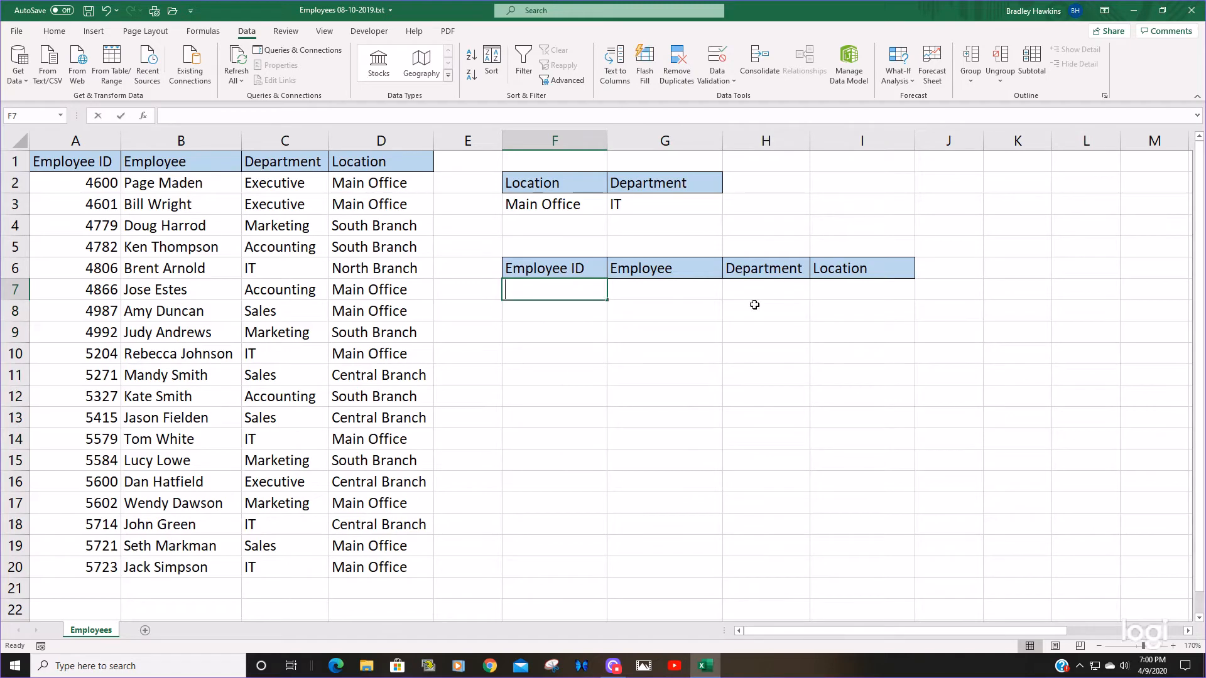
{"action": "type", "text": "=FILTER("}
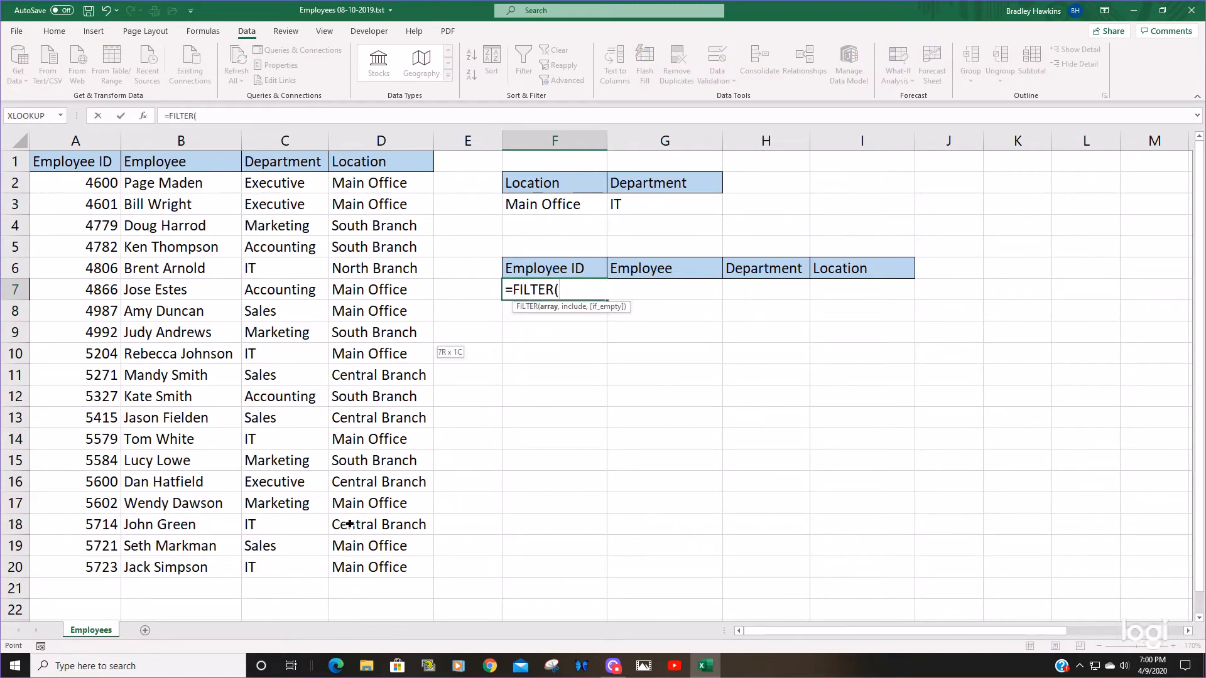
{"action": "mouse_move", "coordinate": [666, 497]}
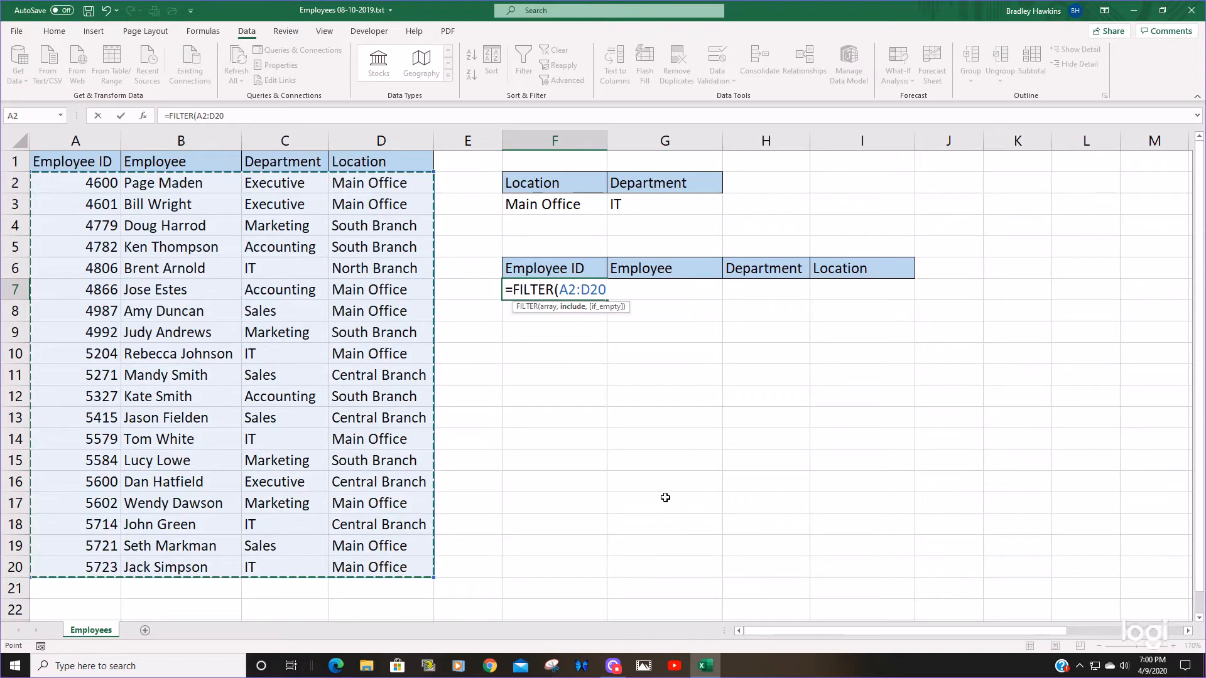
{"action": "type", "text": ","}
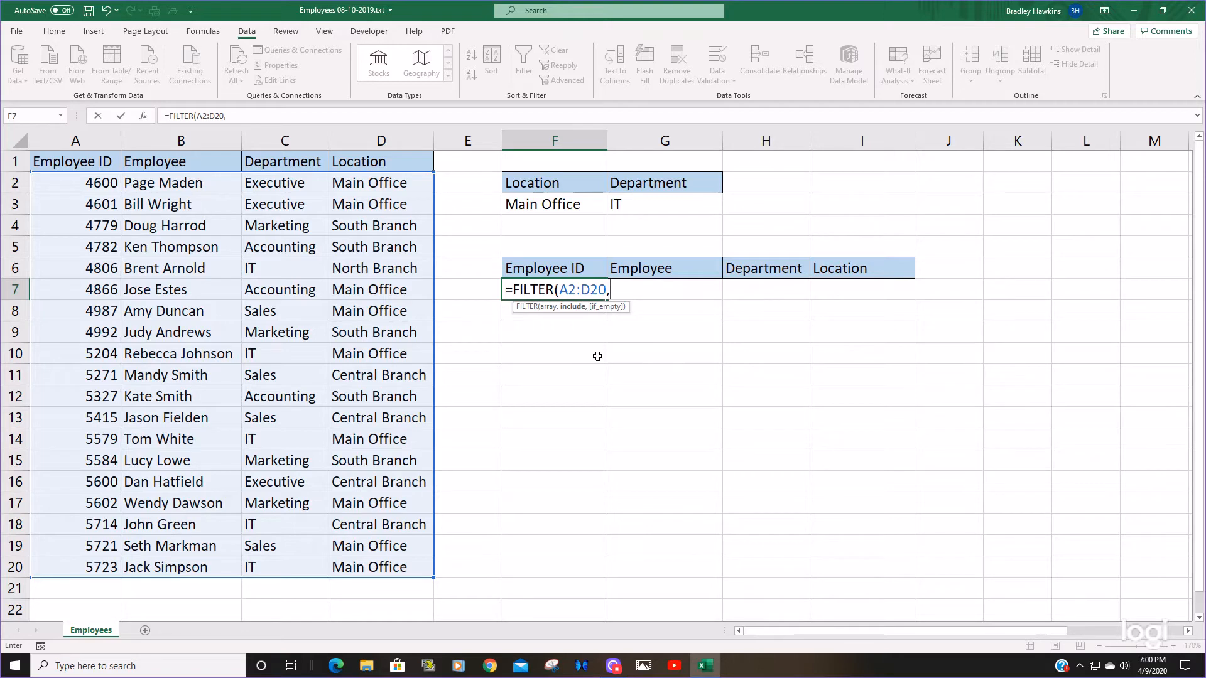
{"action": "mouse_move", "coordinate": [573, 311]}
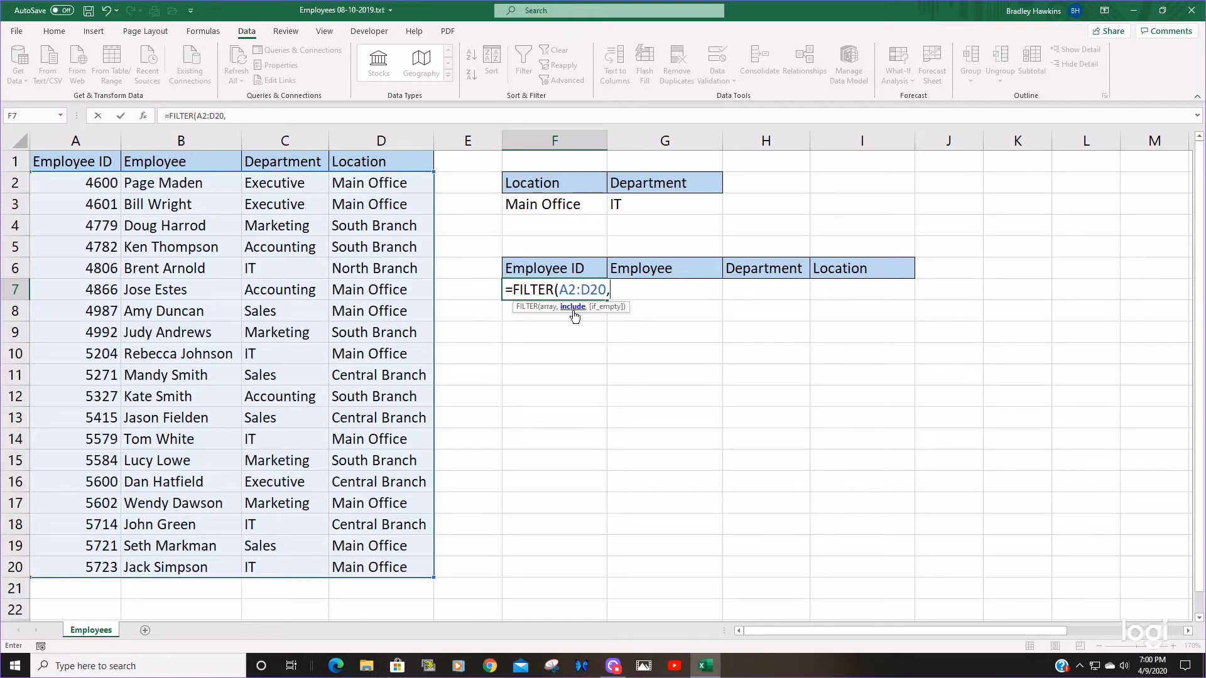
{"action": "mouse_move", "coordinate": [645, 205]}
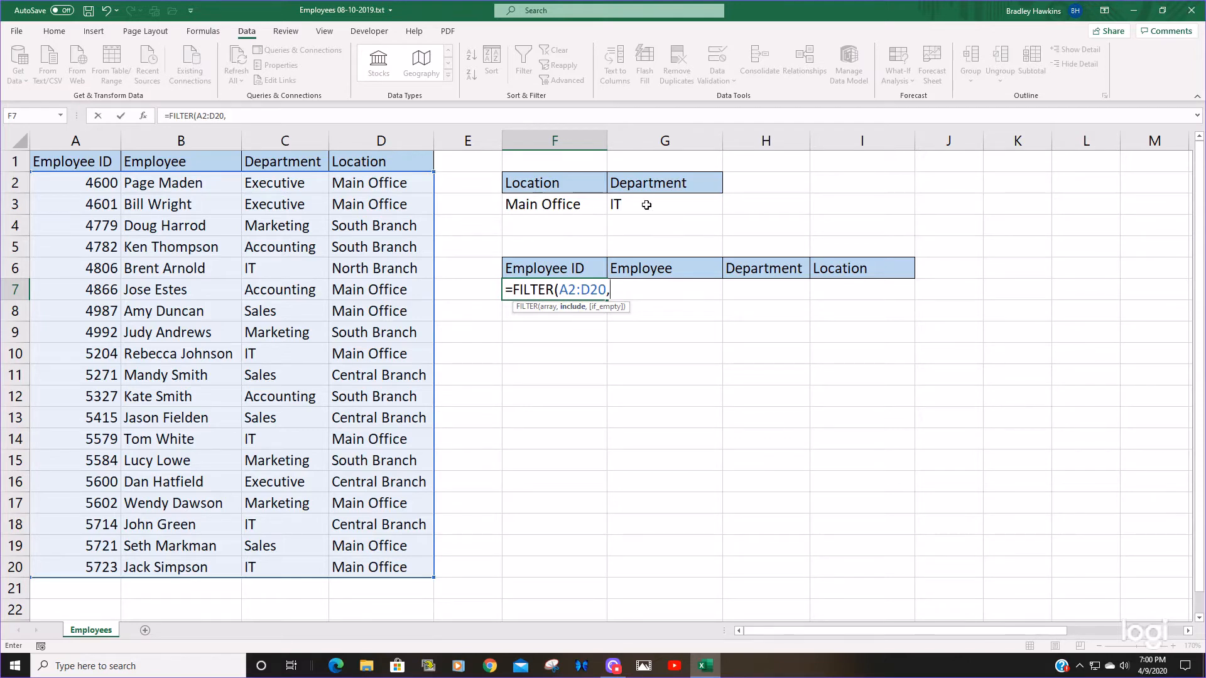
{"action": "mouse_move", "coordinate": [574, 272]}
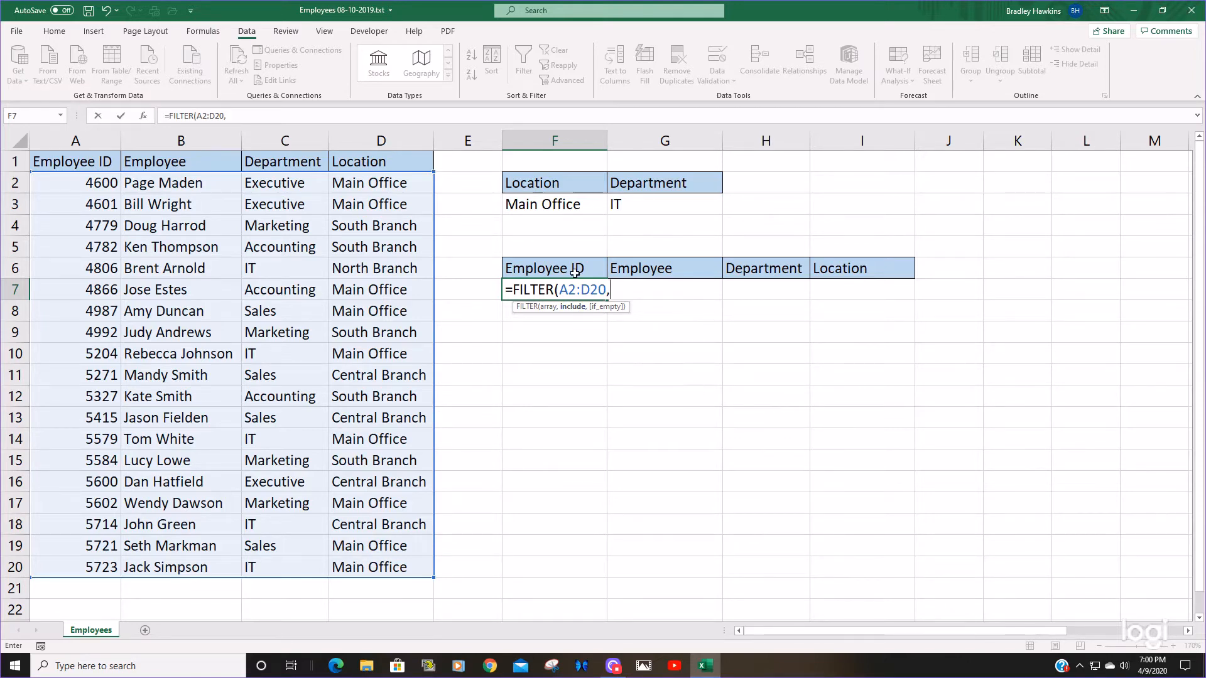
{"action": "mouse_move", "coordinate": [573, 234]}
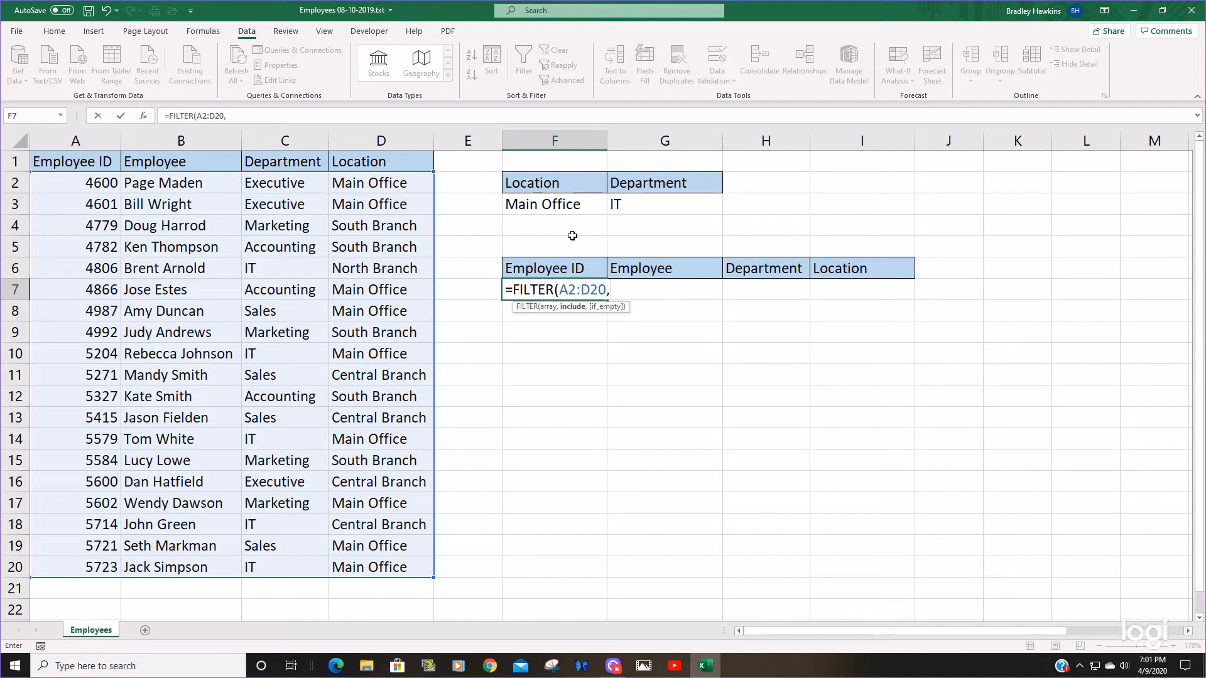
{"action": "type", "text": "("}
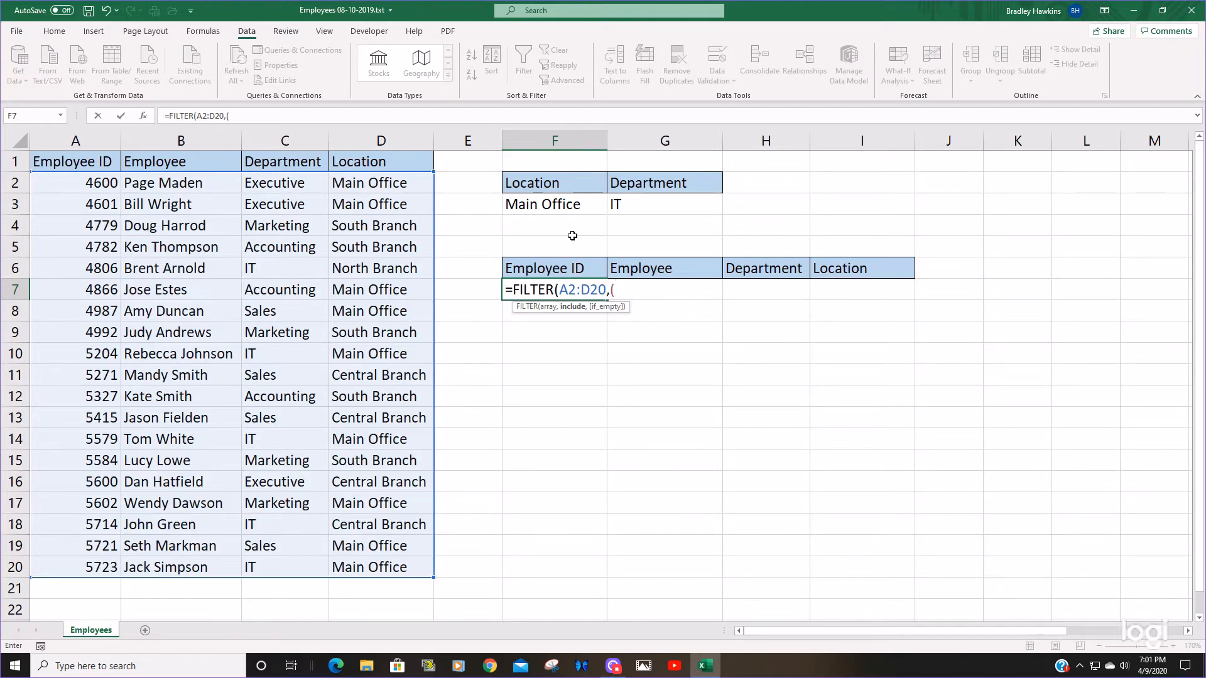
{"action": "mouse_move", "coordinate": [658, 318]}
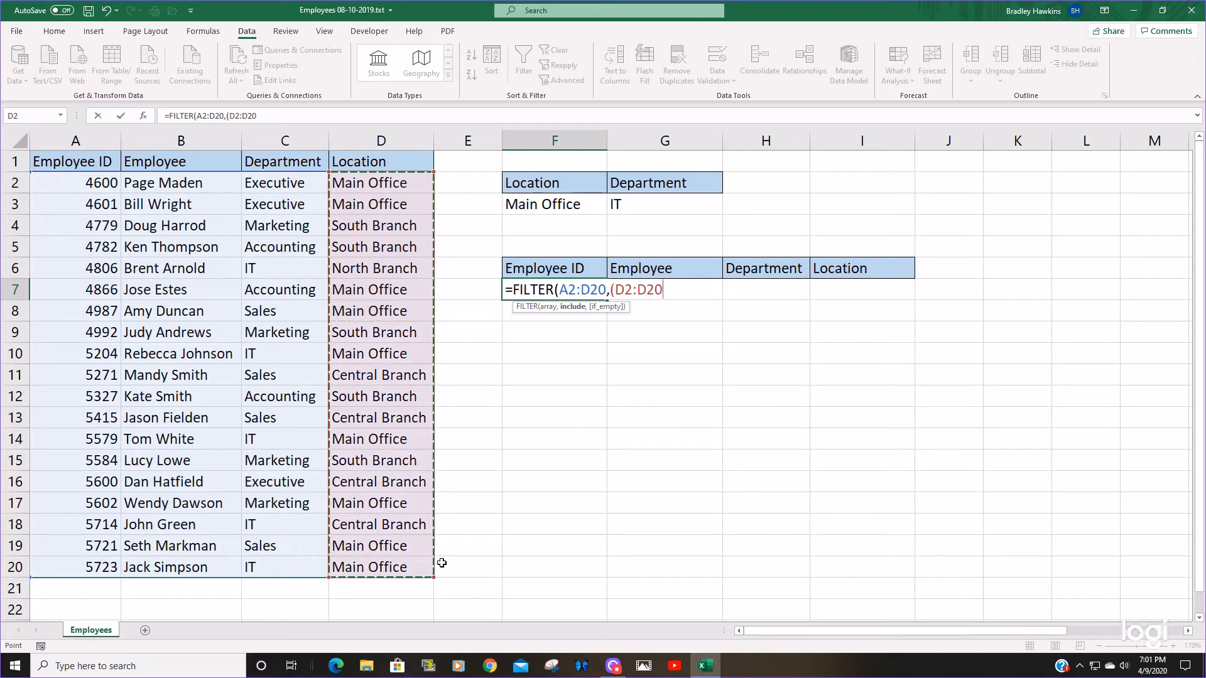
{"action": "type", "text": "="}
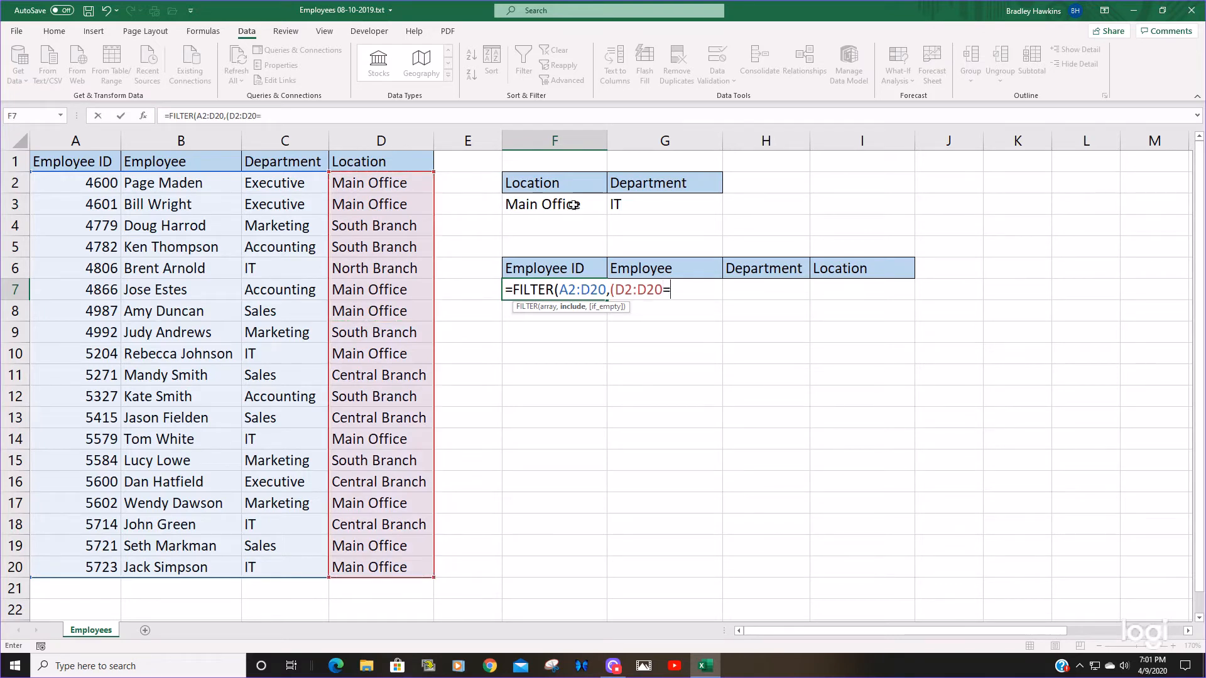
{"action": "left_click", "coordinate": [554, 203]}
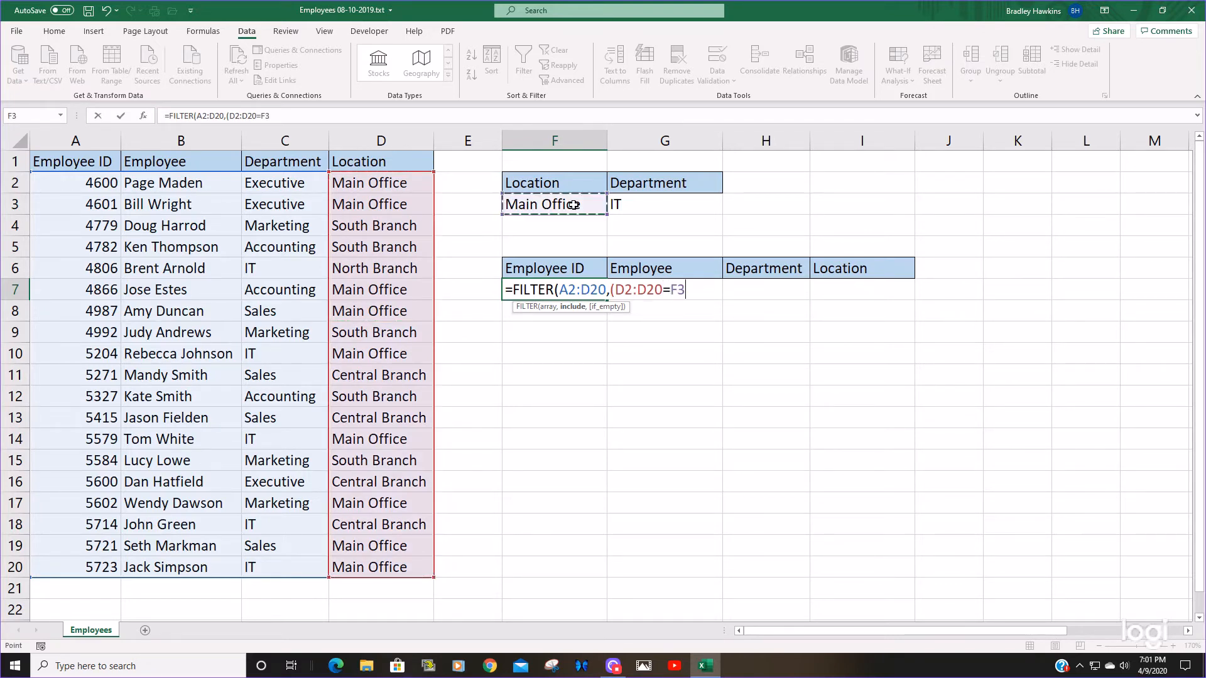
{"action": "type", "text": ")"}
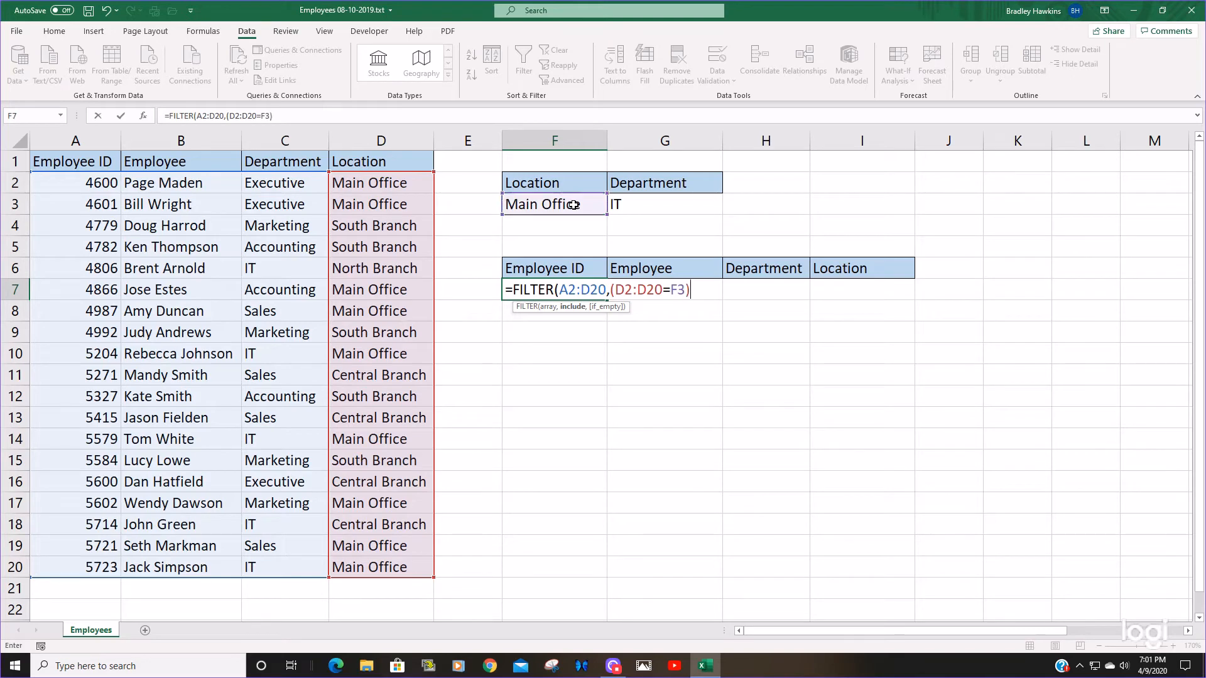
Step: Multiply by a second condition (C2:C20=G3) so Department must equal IT
{"action": "type", "text": "*(C2:C20"}
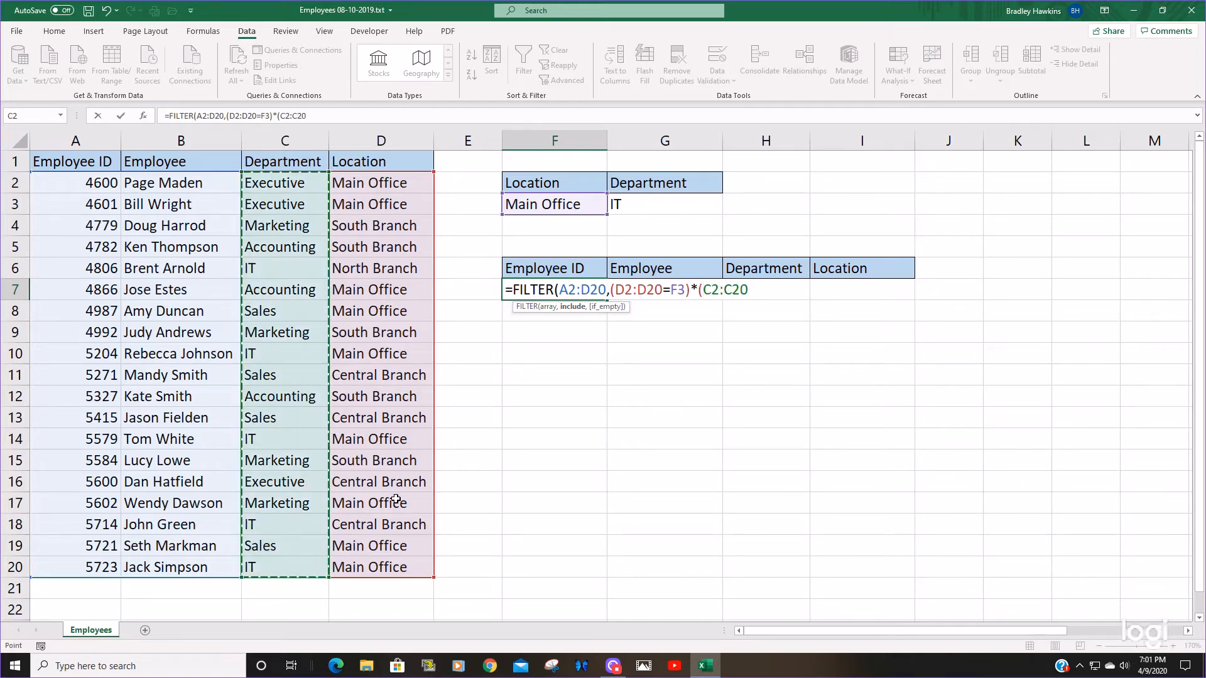
{"action": "type", "text": "="}
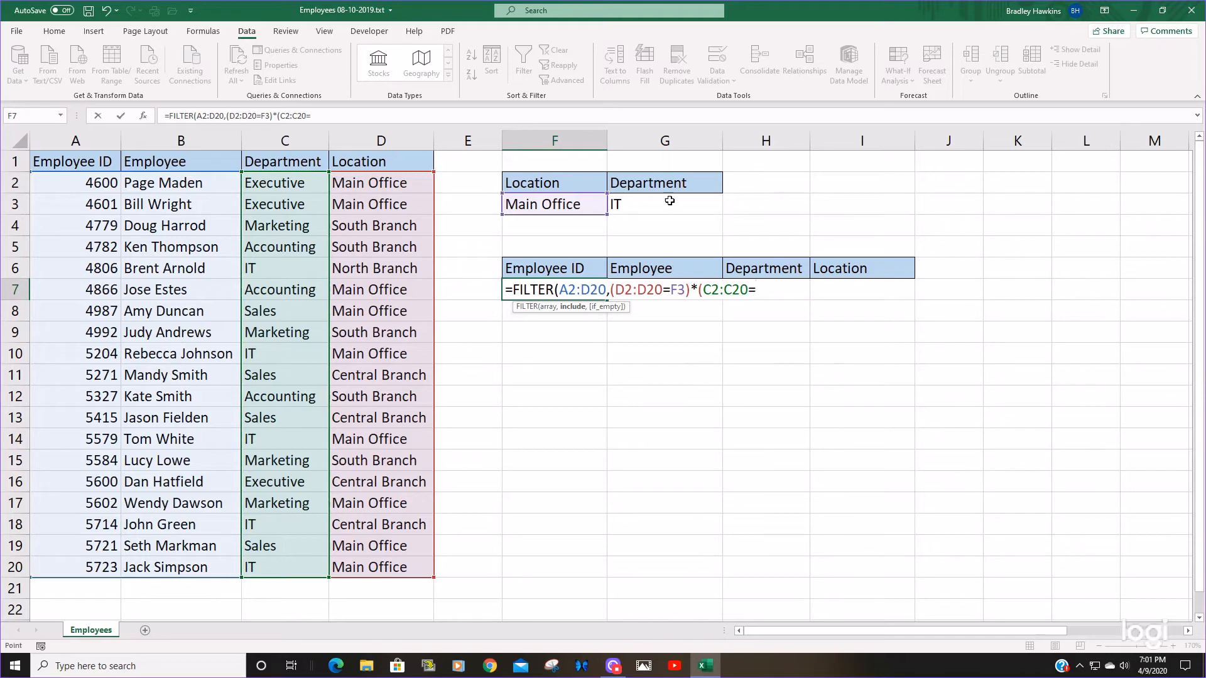
{"action": "left_click", "coordinate": [663, 204]}
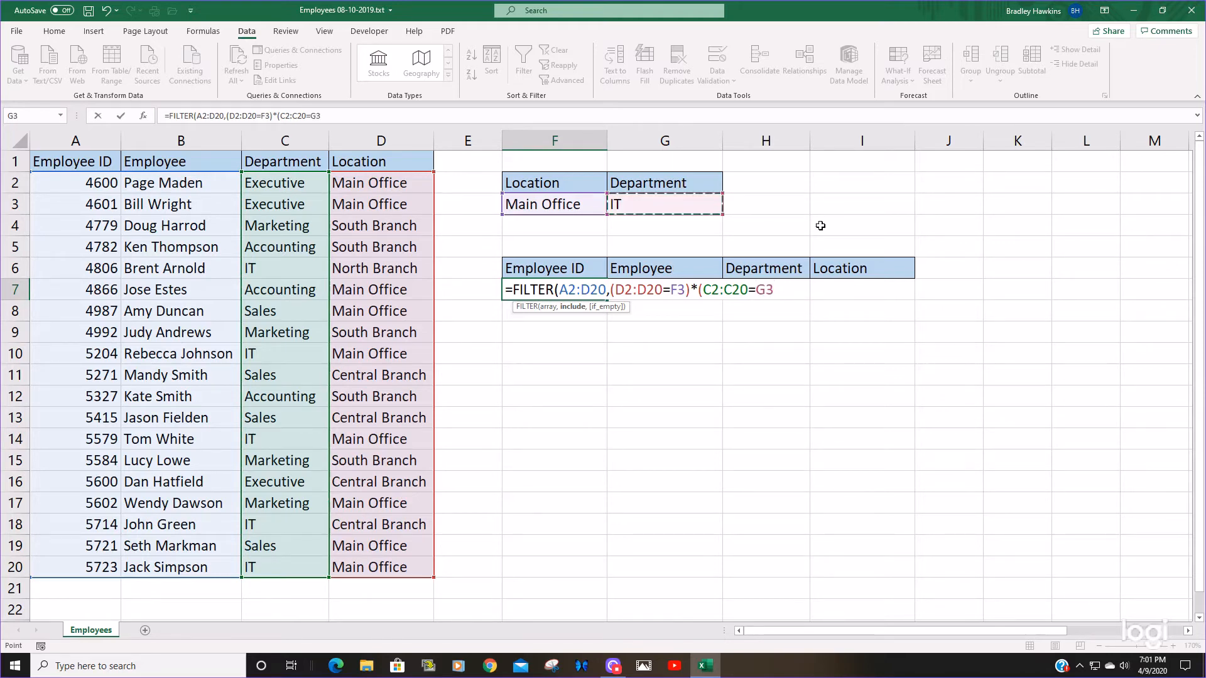
{"action": "type", "text": ")"}
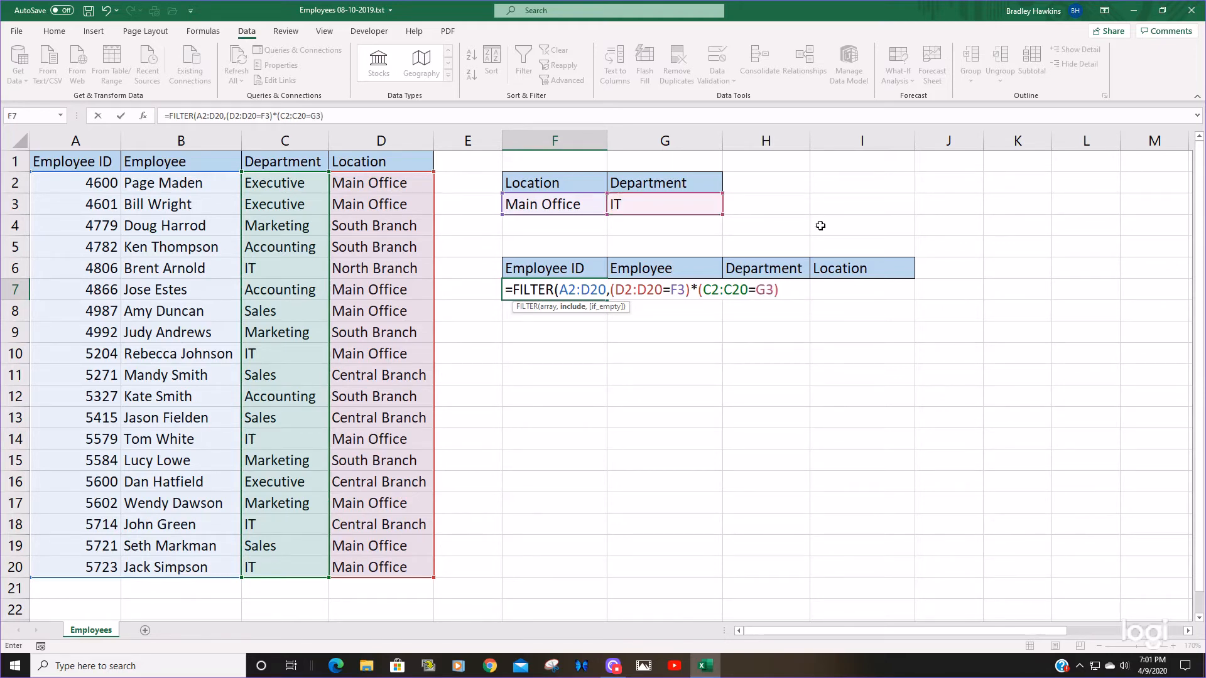
{"action": "mouse_move", "coordinate": [723, 294]}
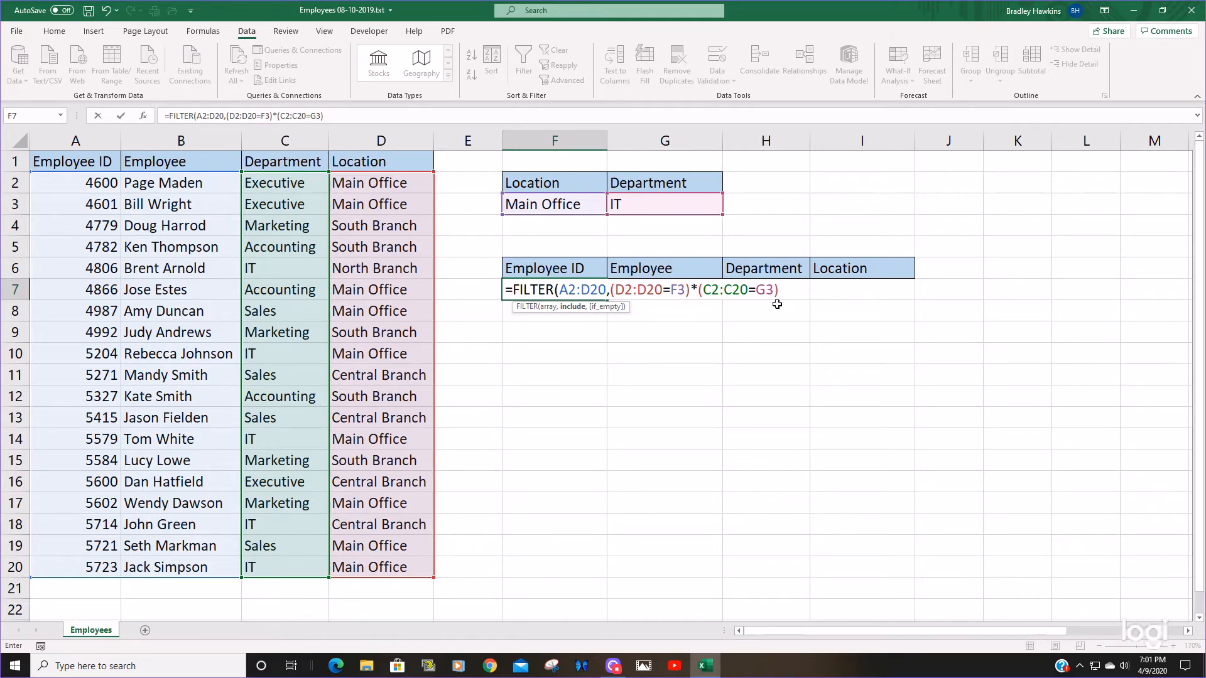
{"action": "mouse_move", "coordinate": [623, 270]}
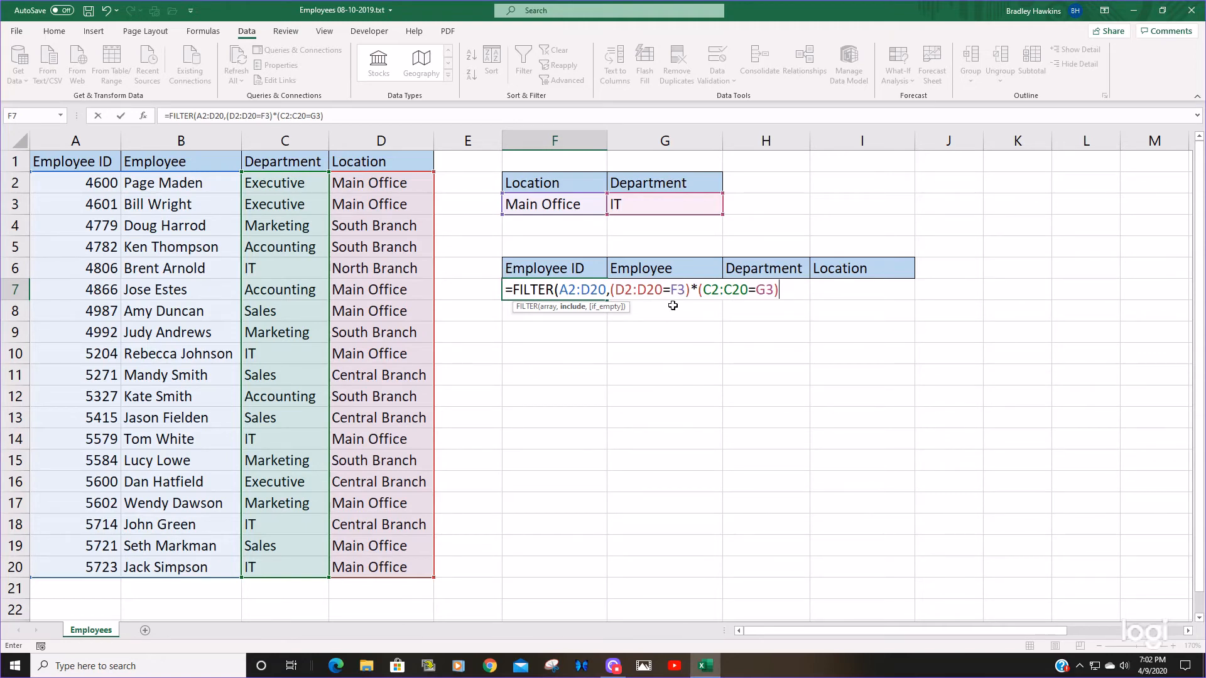
{"action": "mouse_move", "coordinate": [752, 304]}
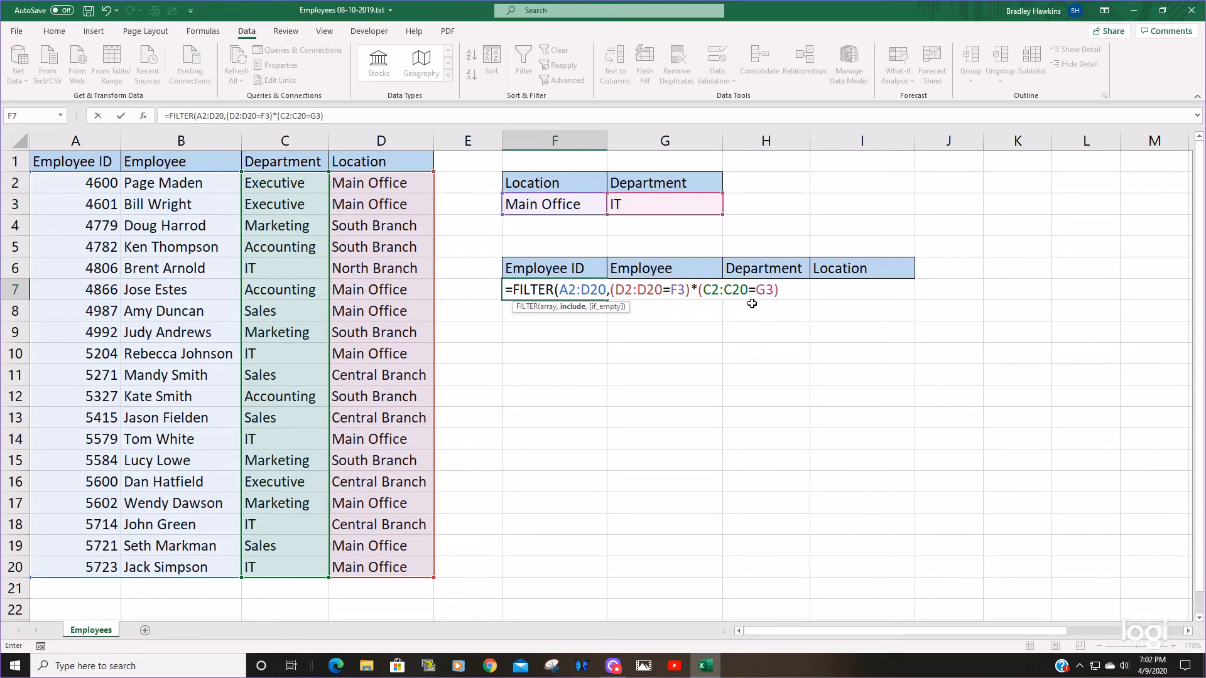
Step: Finish the formula with ,"") so F7 spills the three Main Office IT employees, then review it
{"action": "type", "text": ","}
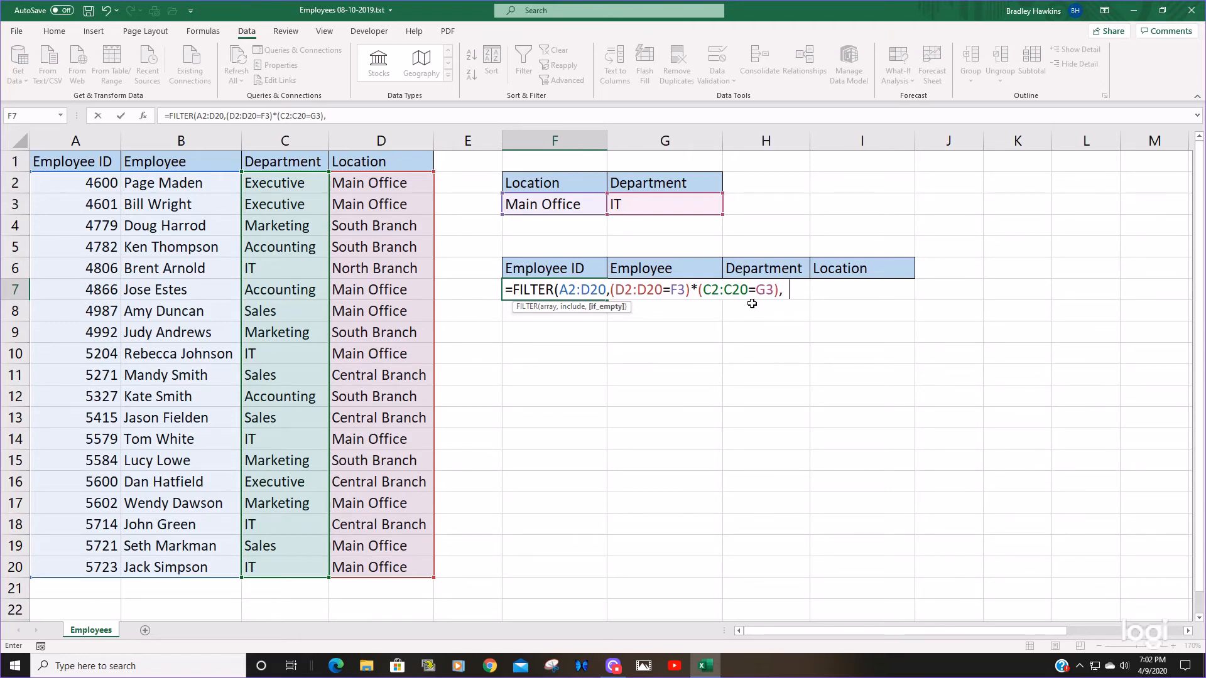
{"action": "type", "text": "\"\")"}
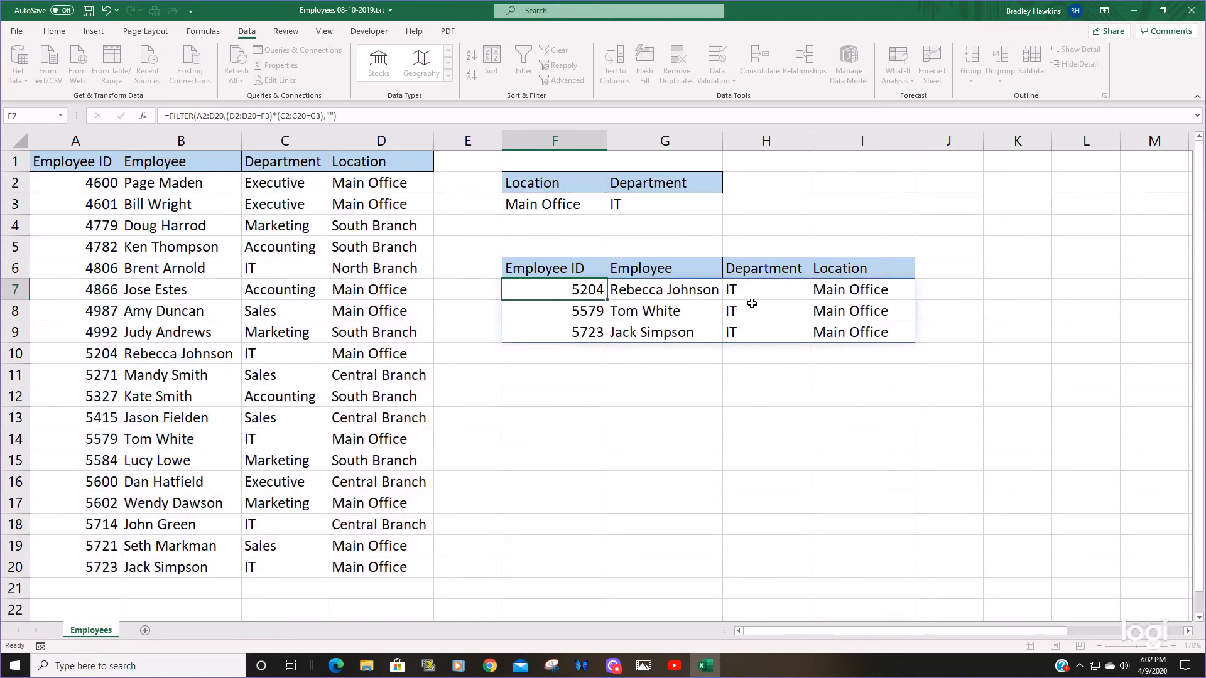
{"action": "left_click", "coordinate": [765, 395]}
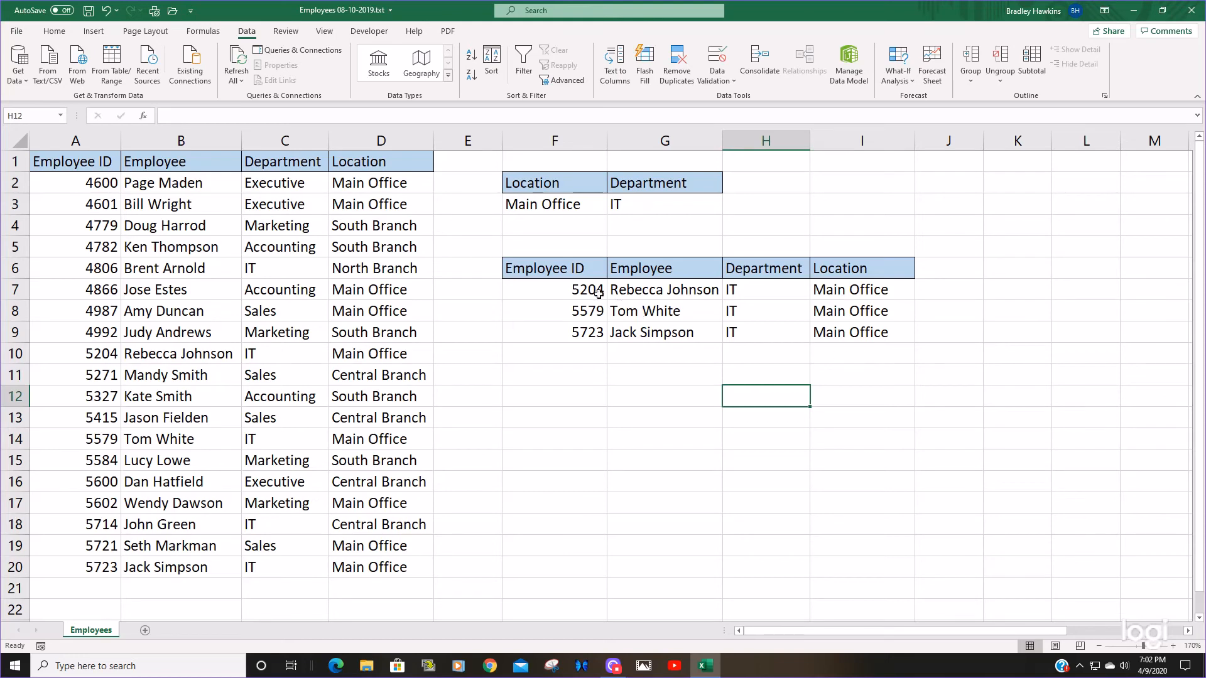
{"action": "left_click", "coordinate": [555, 290]}
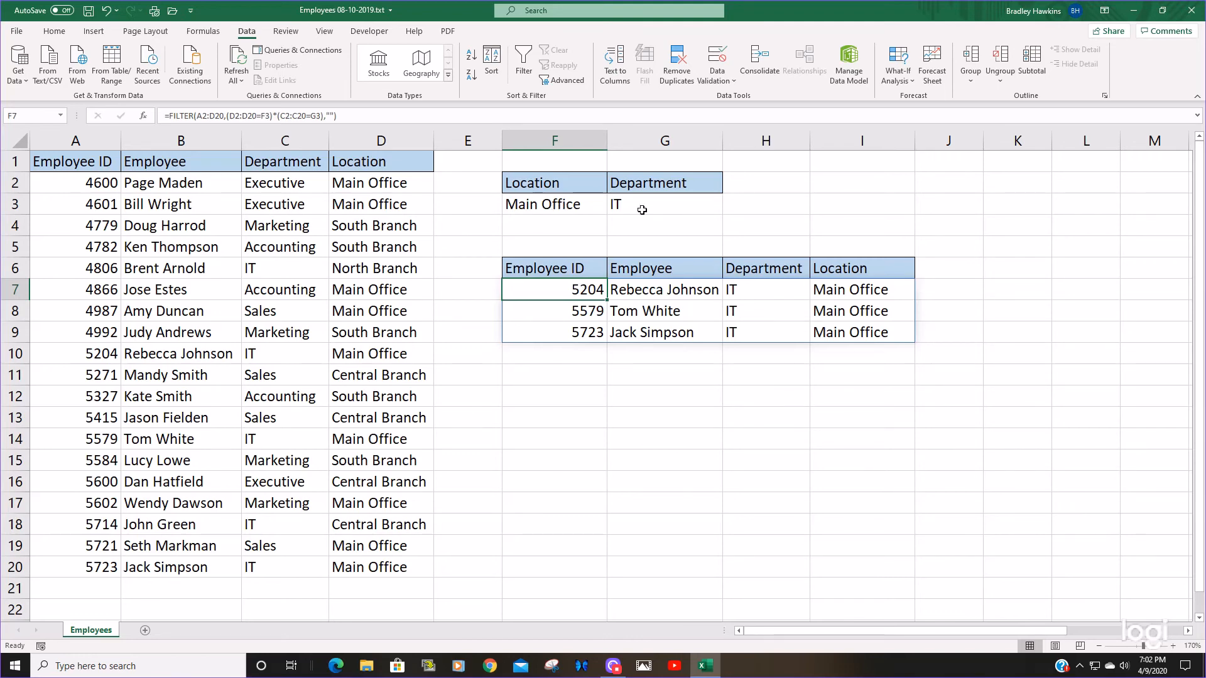
{"action": "mouse_move", "coordinate": [573, 203]}
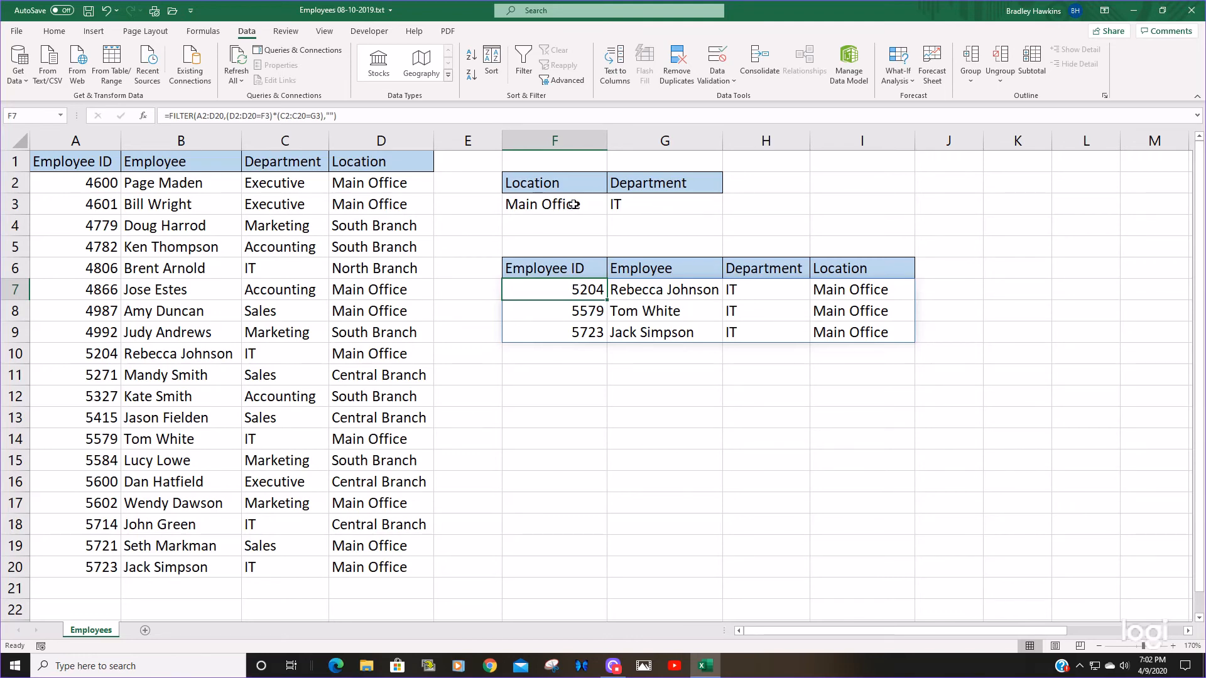
{"action": "mouse_move", "coordinate": [637, 210]}
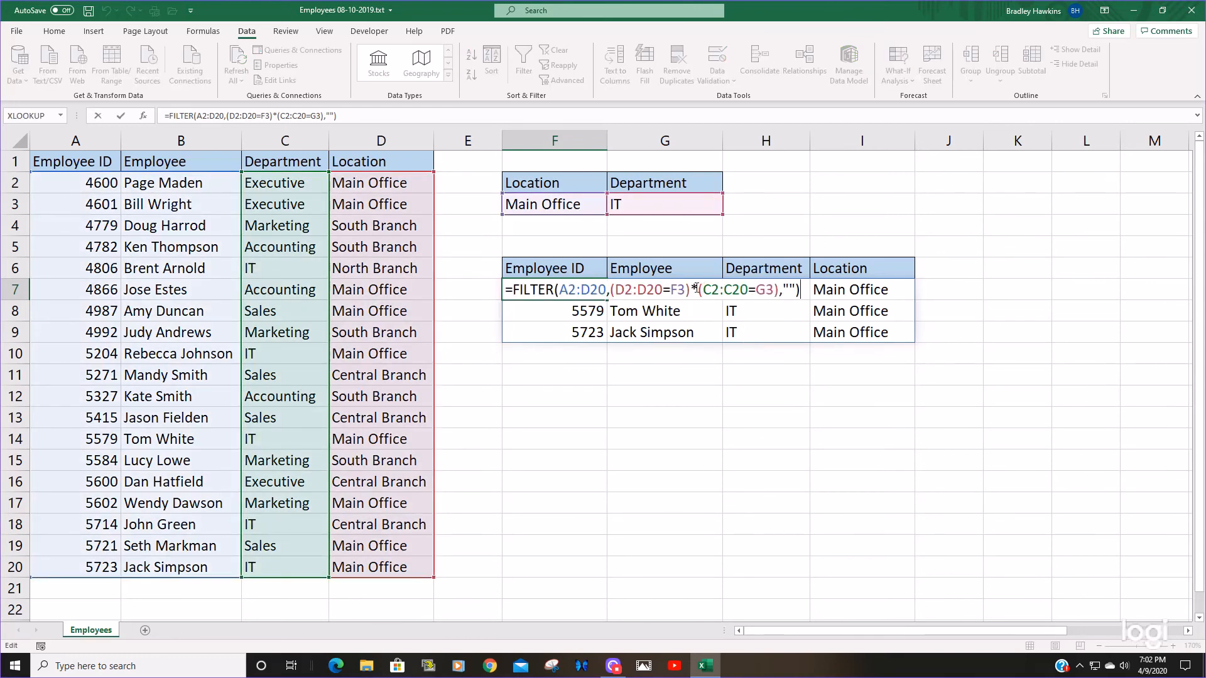
{"action": "mouse_move", "coordinate": [813, 294]}
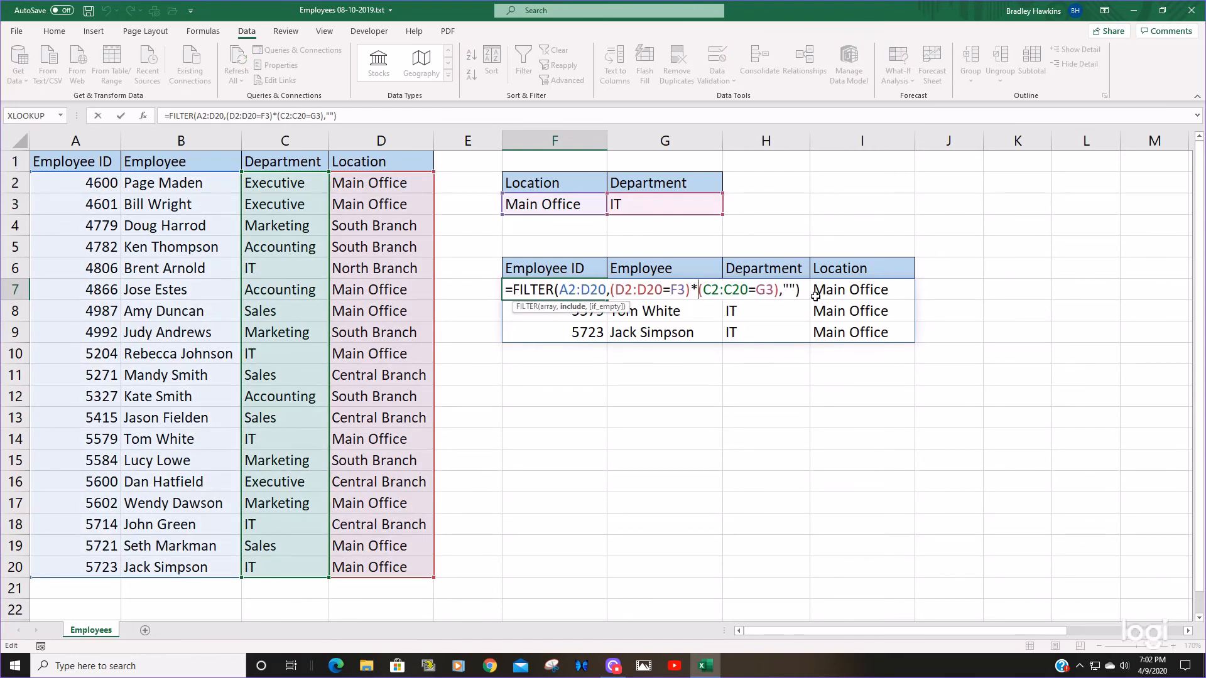
{"action": "key", "text": "Backspace"}
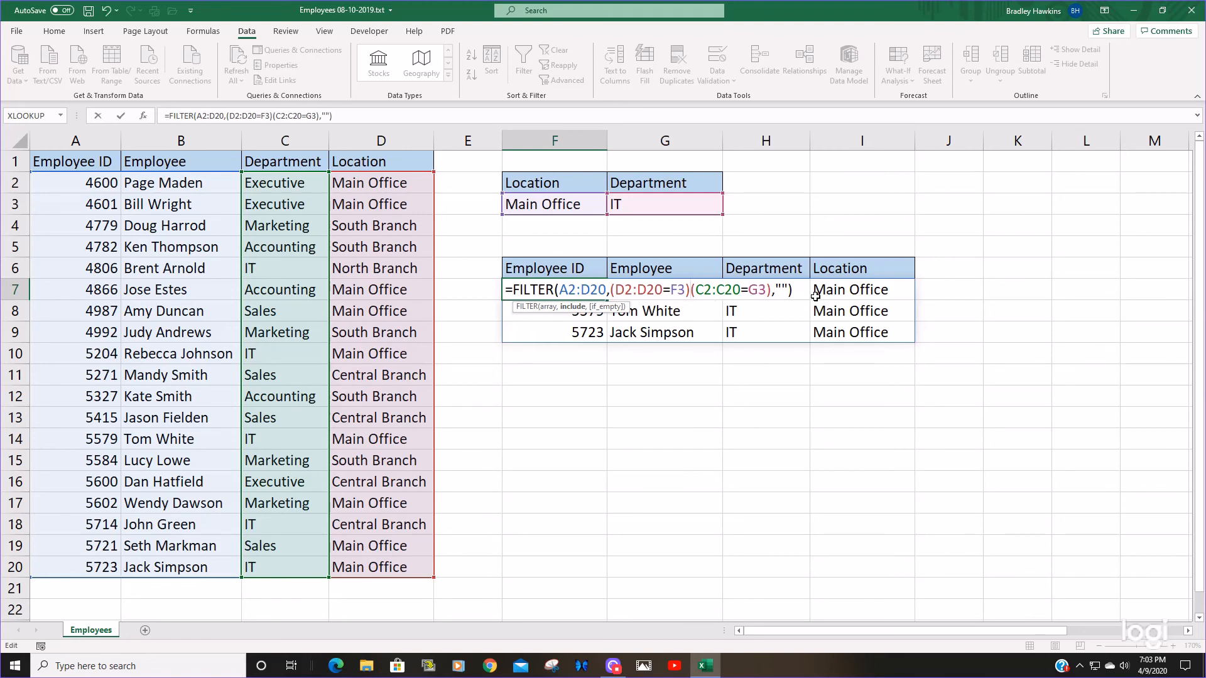
{"action": "type", "text": "+"}
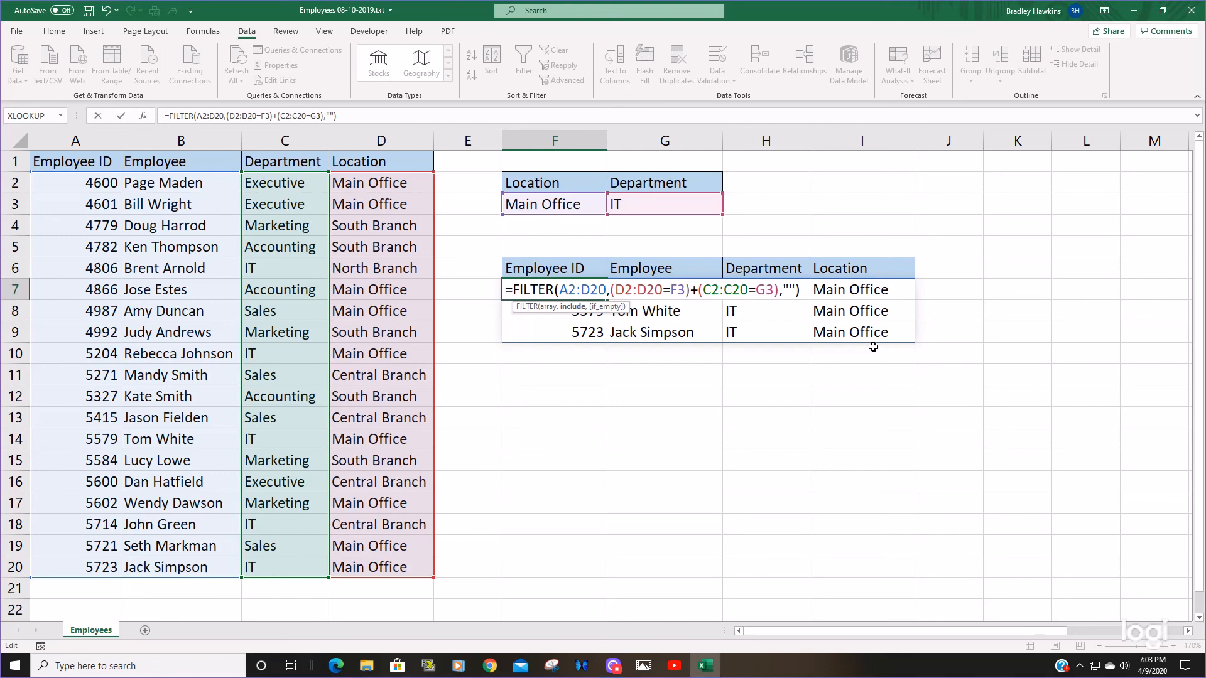
{"action": "key", "text": "Return"}
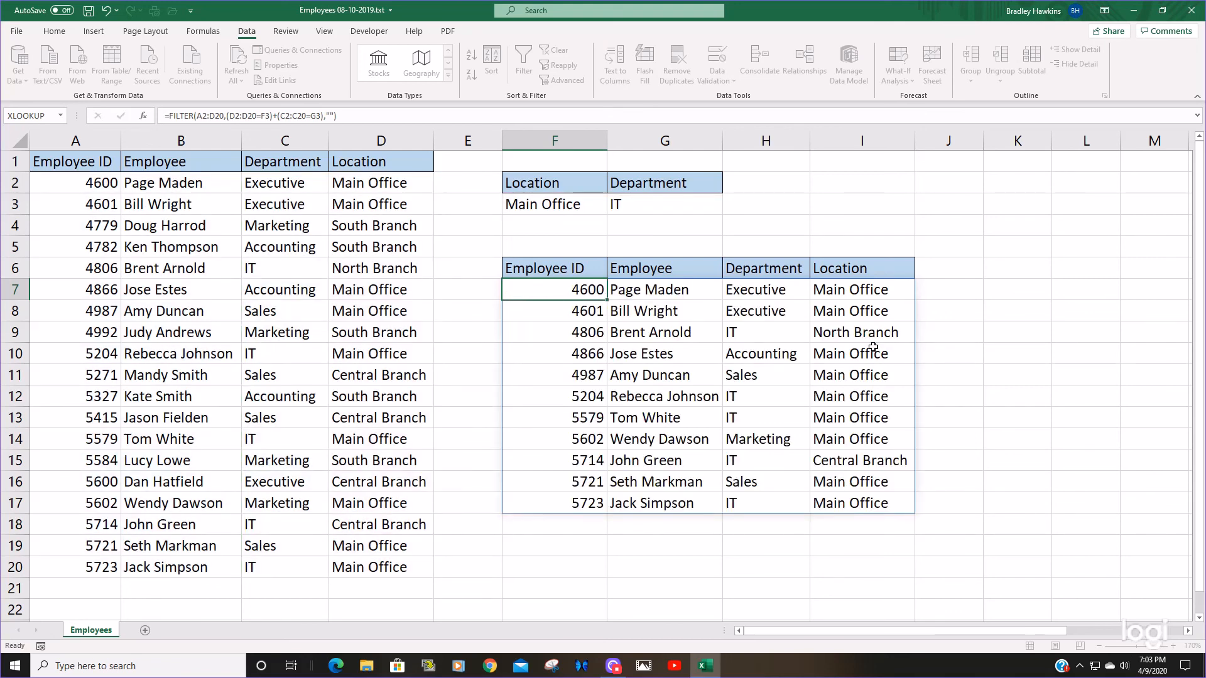
{"action": "left_click", "coordinate": [554, 310]}
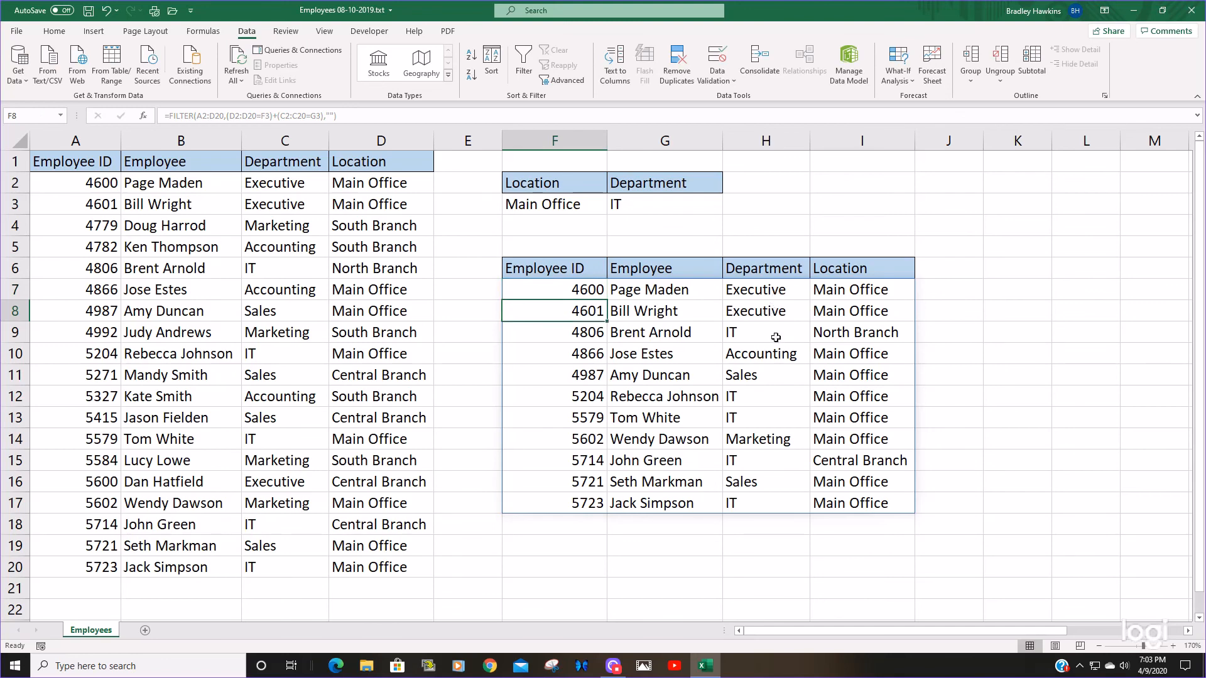
{"action": "left_click", "coordinate": [765, 331]}
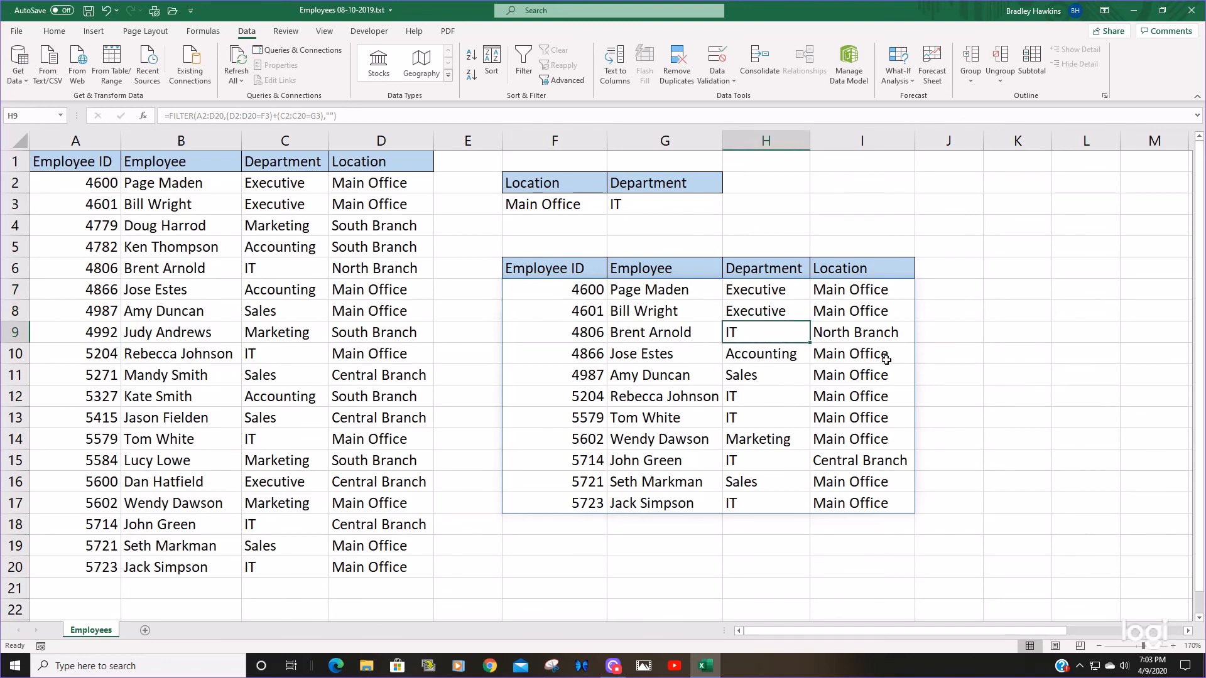
{"action": "mouse_move", "coordinate": [852, 498]}
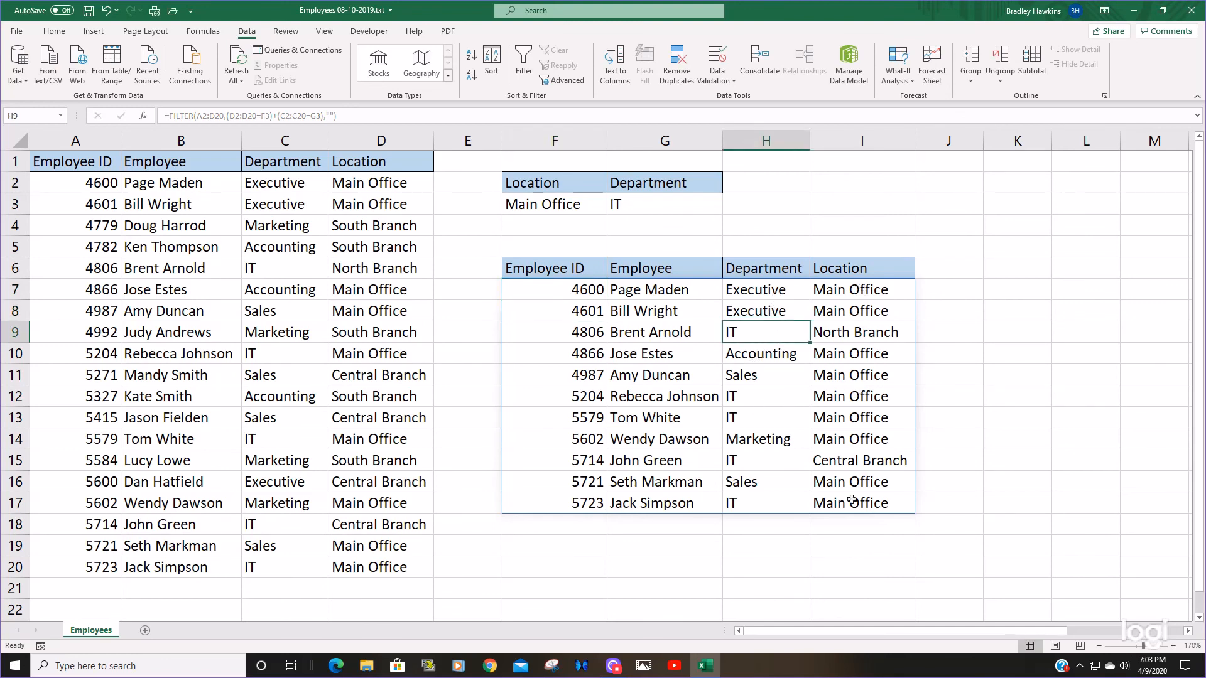